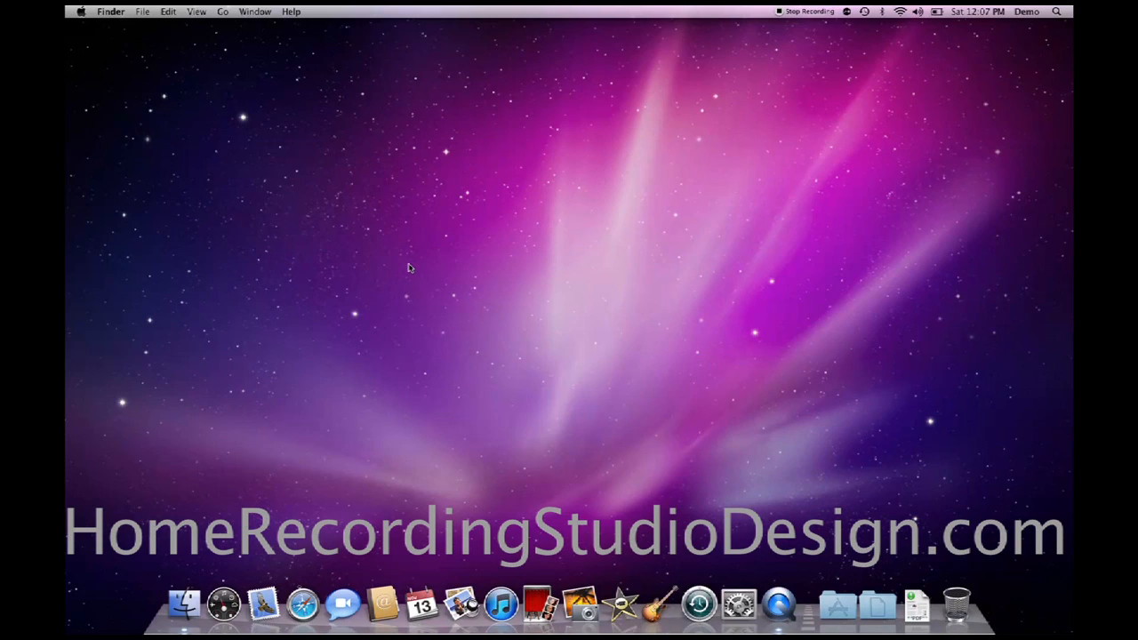
mouse_move(407, 296)
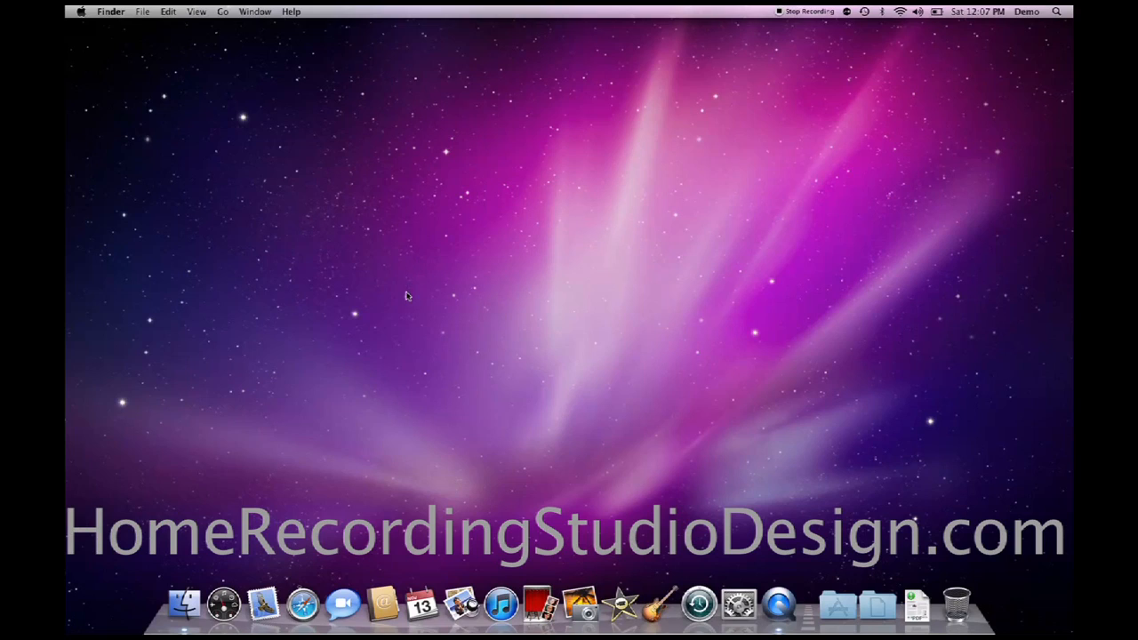
mouse_move(400, 312)
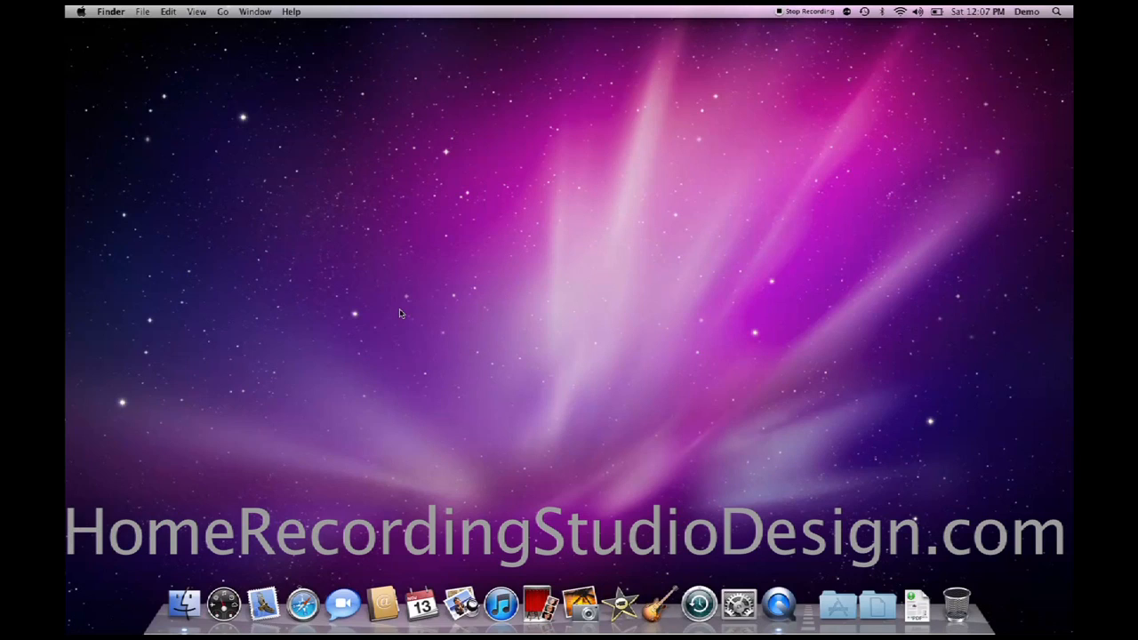
mouse_move(273, 580)
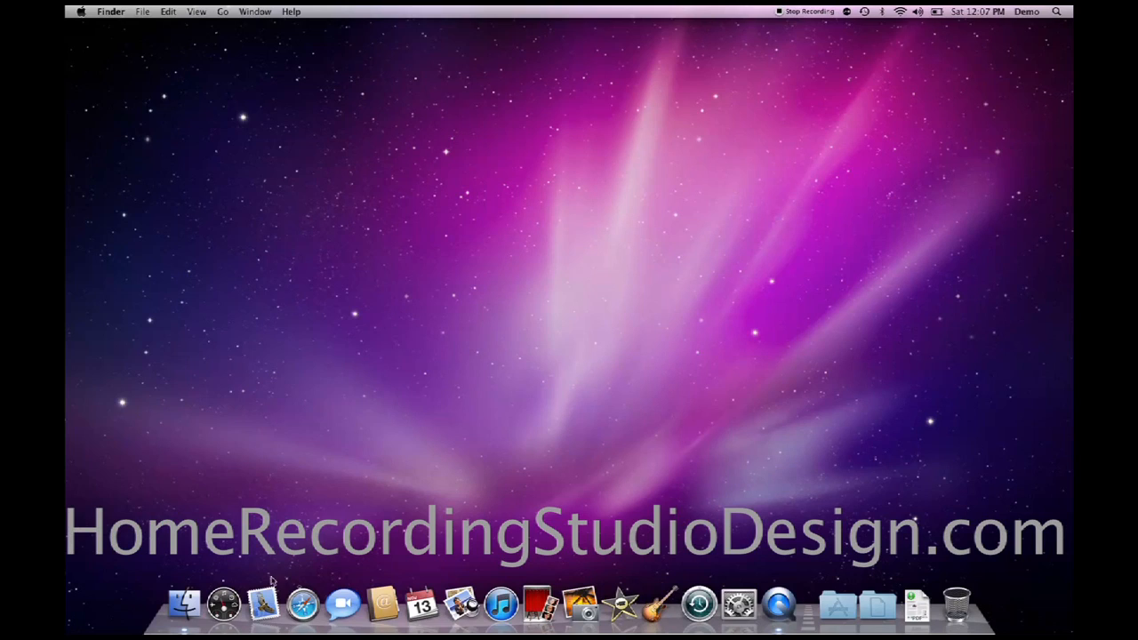
mouse_move(302, 604)
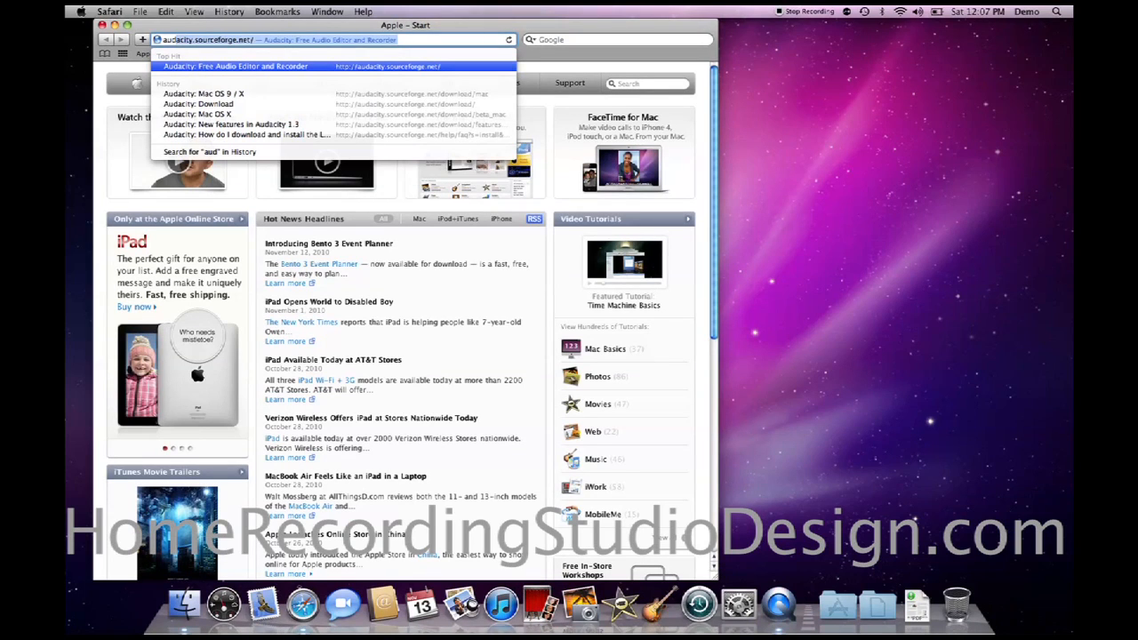
- Open the Audacity website in Safari and download Audacity 1.2.5 for Mac OS X
click(236, 66)
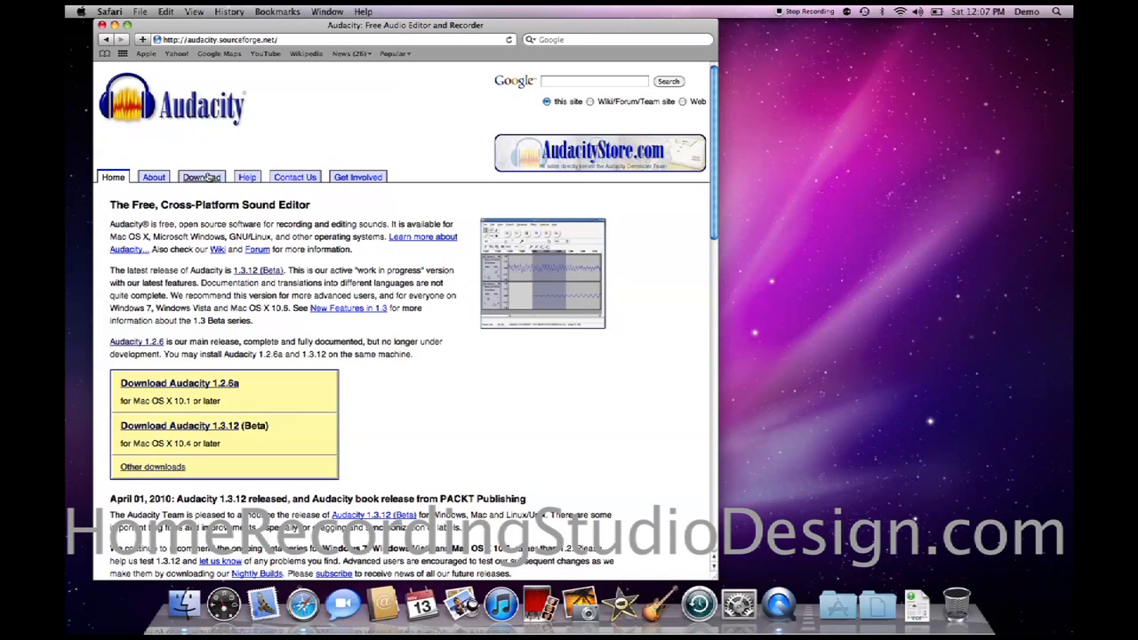
click(200, 177)
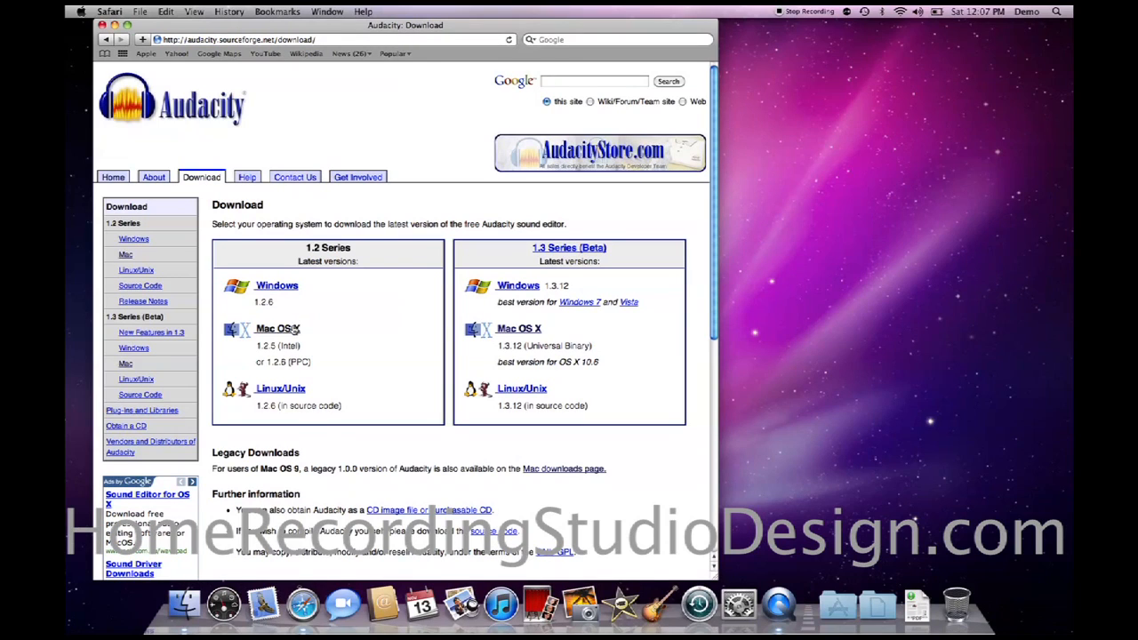
click(276, 328)
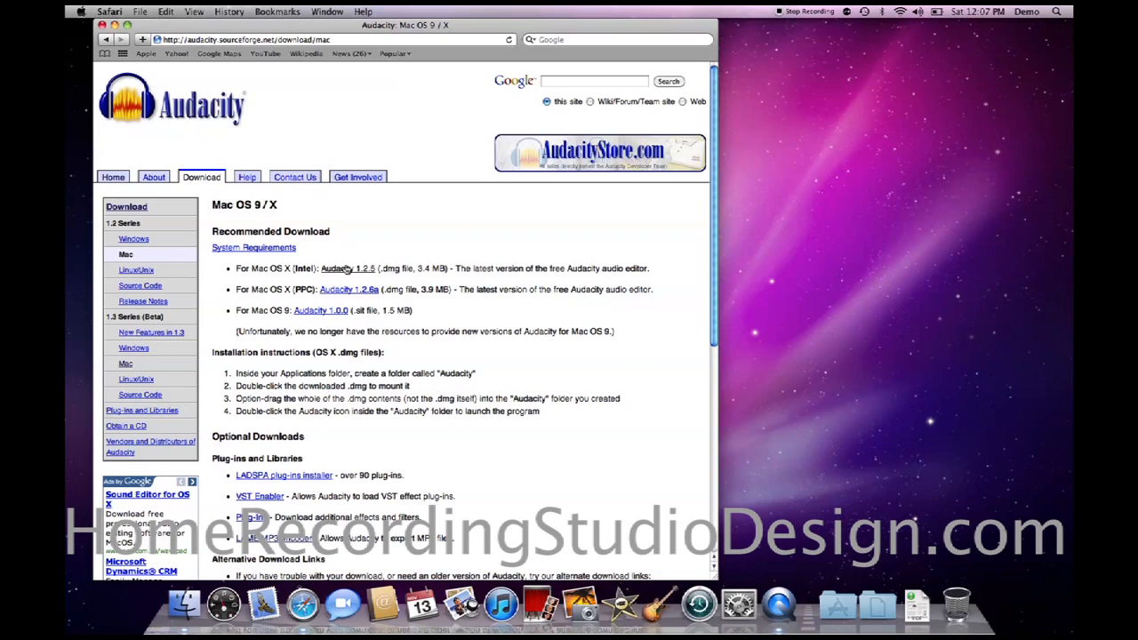
click(349, 267)
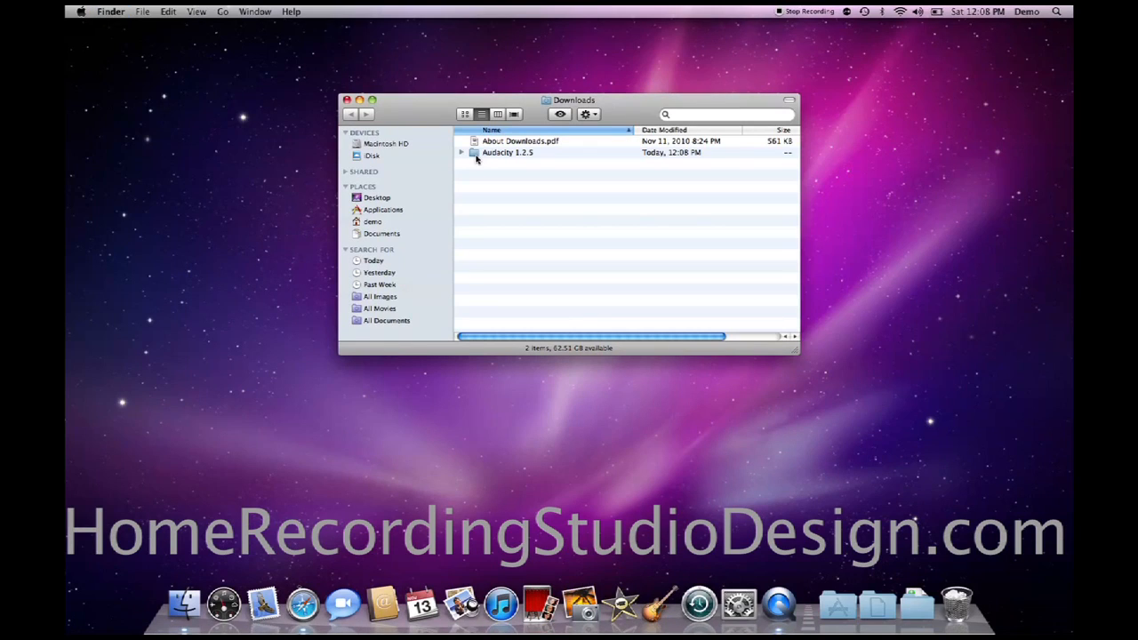
- Move the Audacity 1.2.5 folder from Downloads into Applications and open it
click(506, 152)
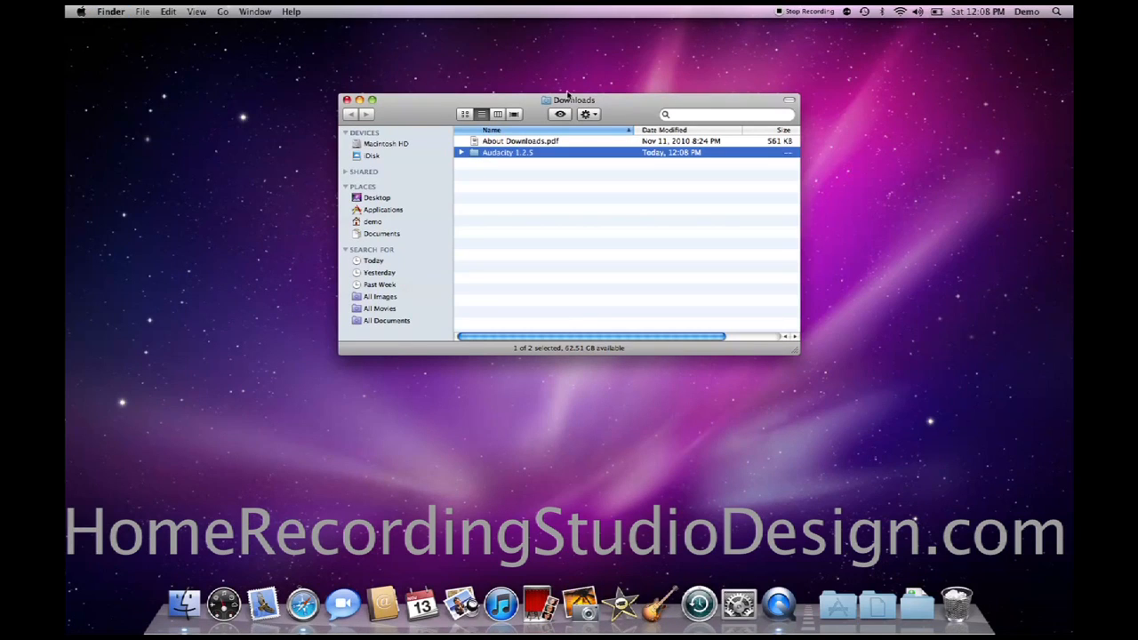
mouse_move(918, 605)
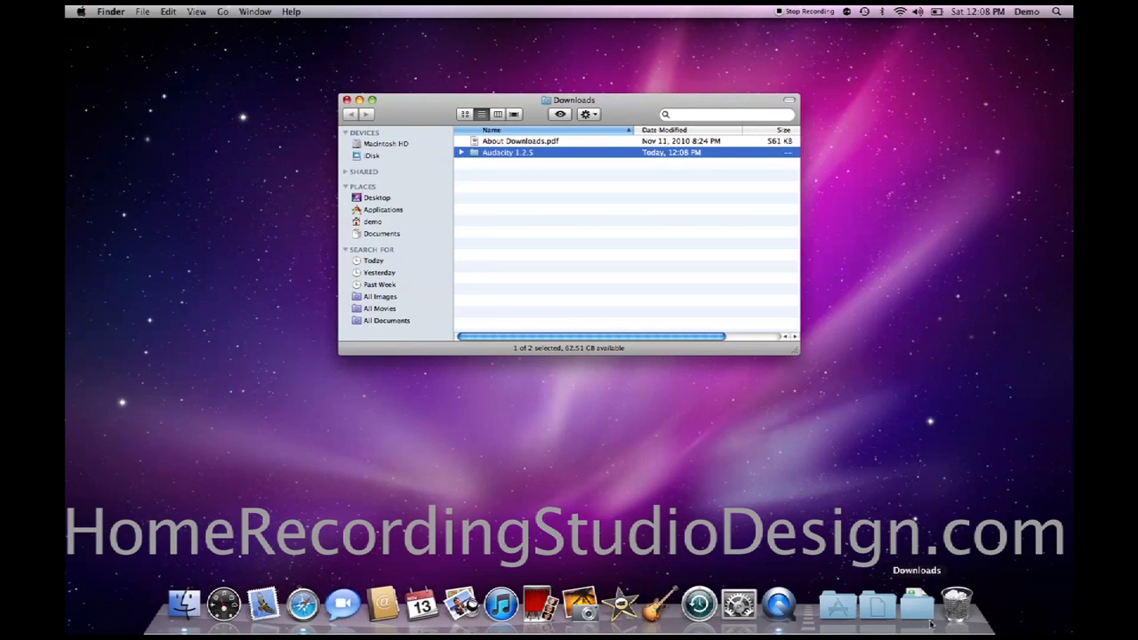
click(917, 604)
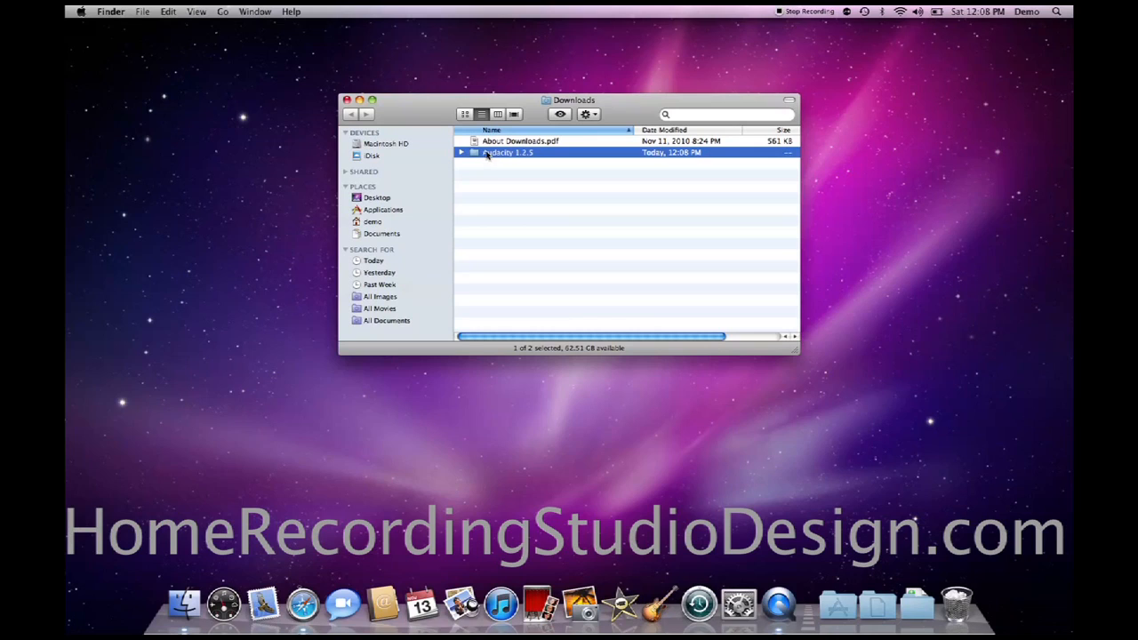
drag(507, 152, 396, 216)
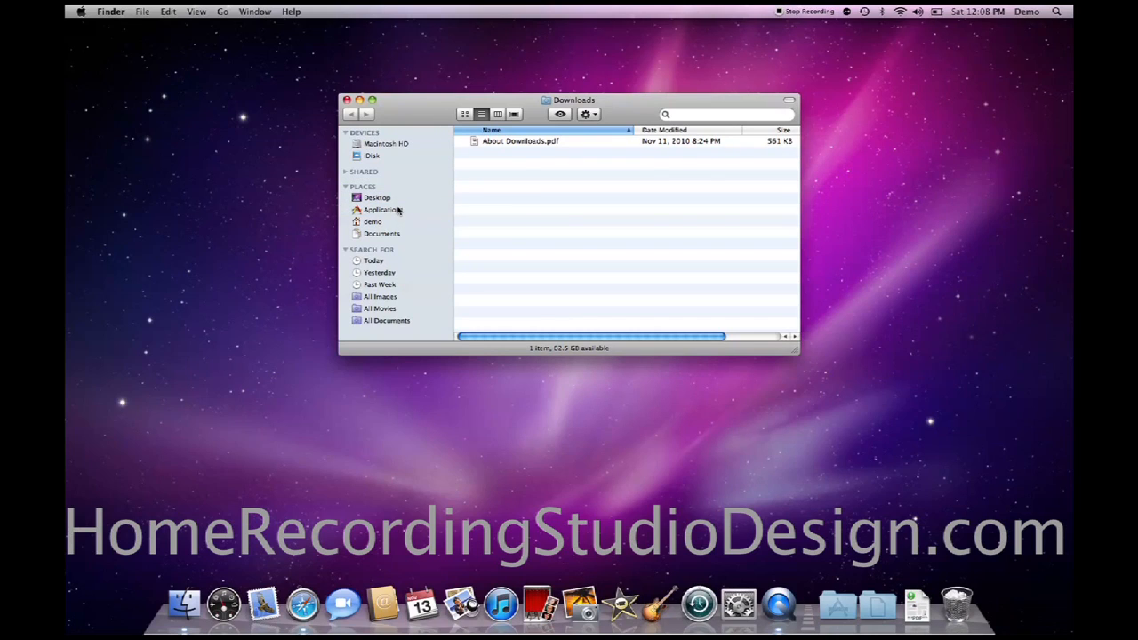
click(382, 209)
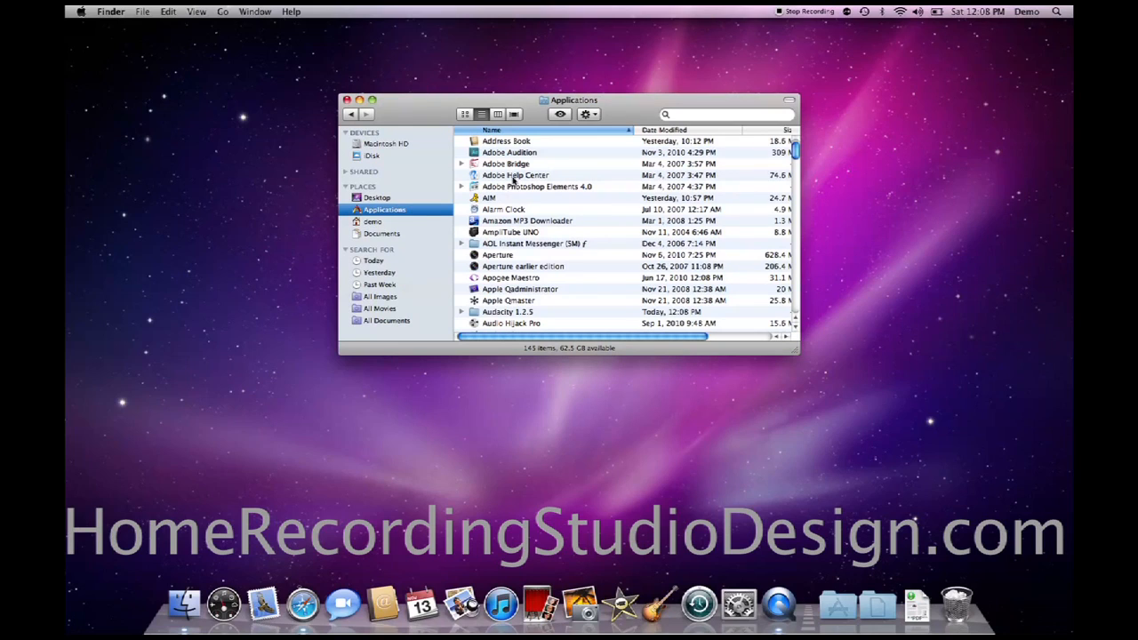
mouse_move(476, 313)
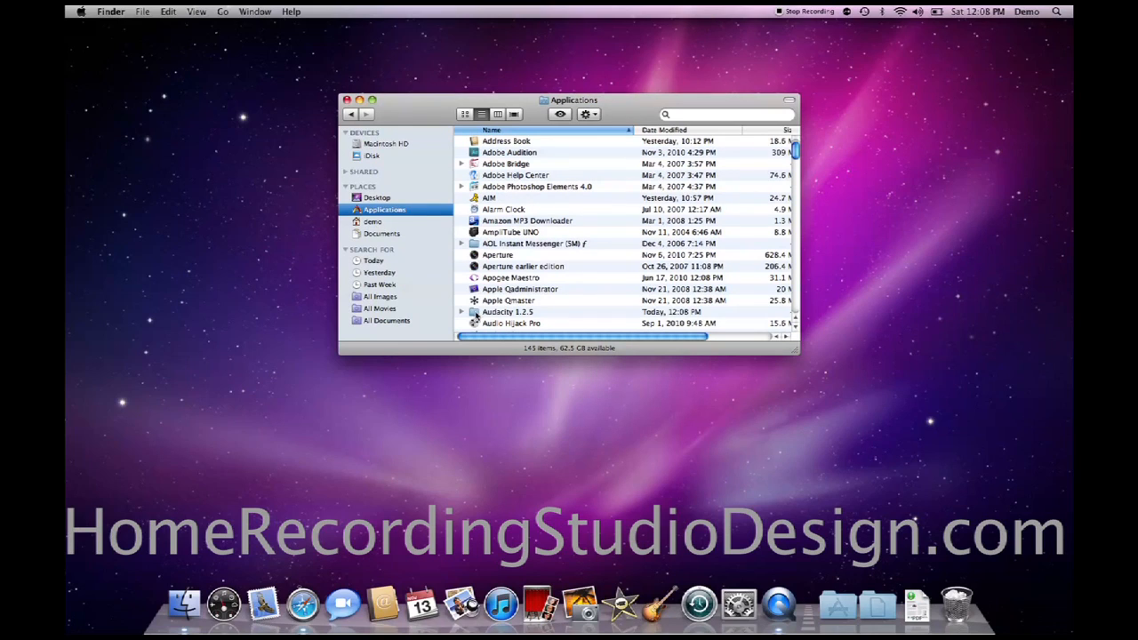
double_click(510, 311)
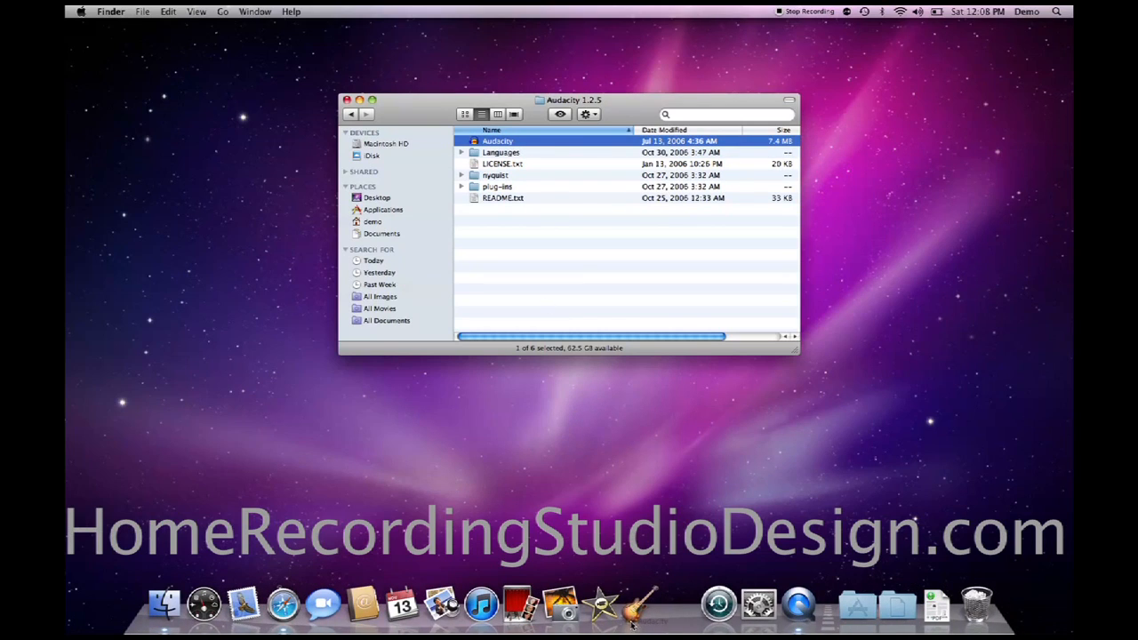
mouse_move(638, 606)
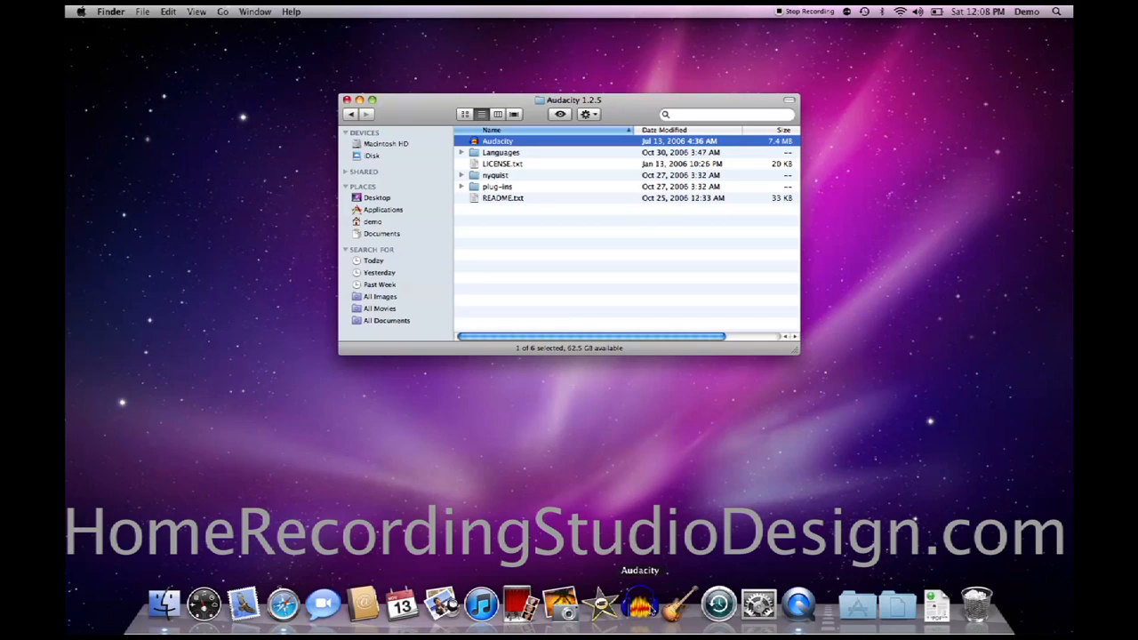
- Launch Audacity 1.2.5, approve the security warning, and accept English as the language
double_click(498, 140)
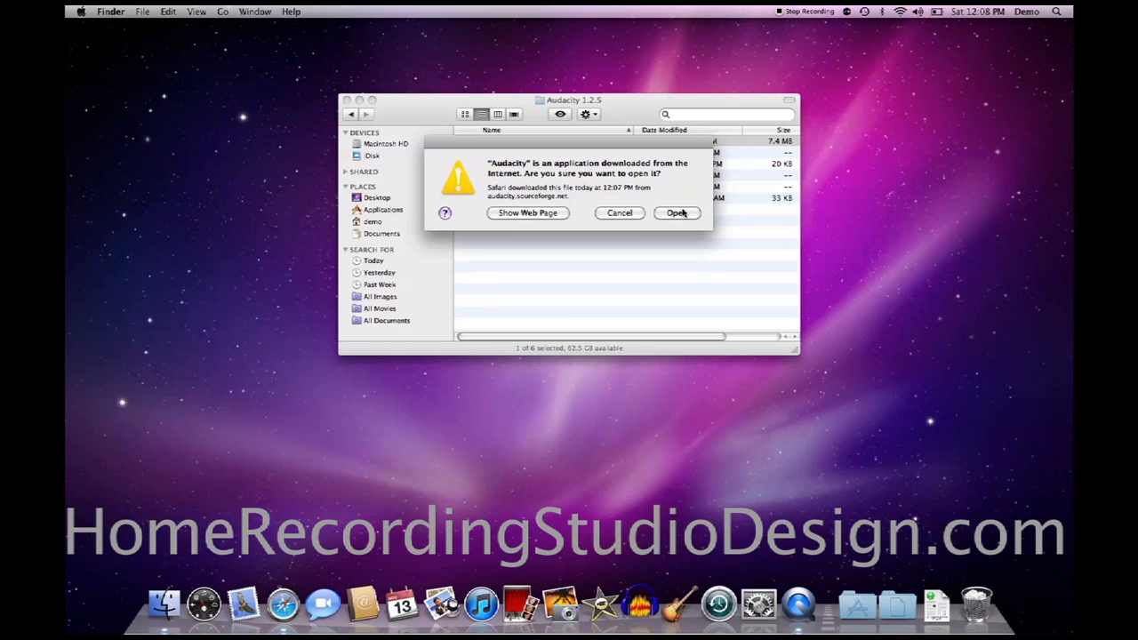
click(677, 213)
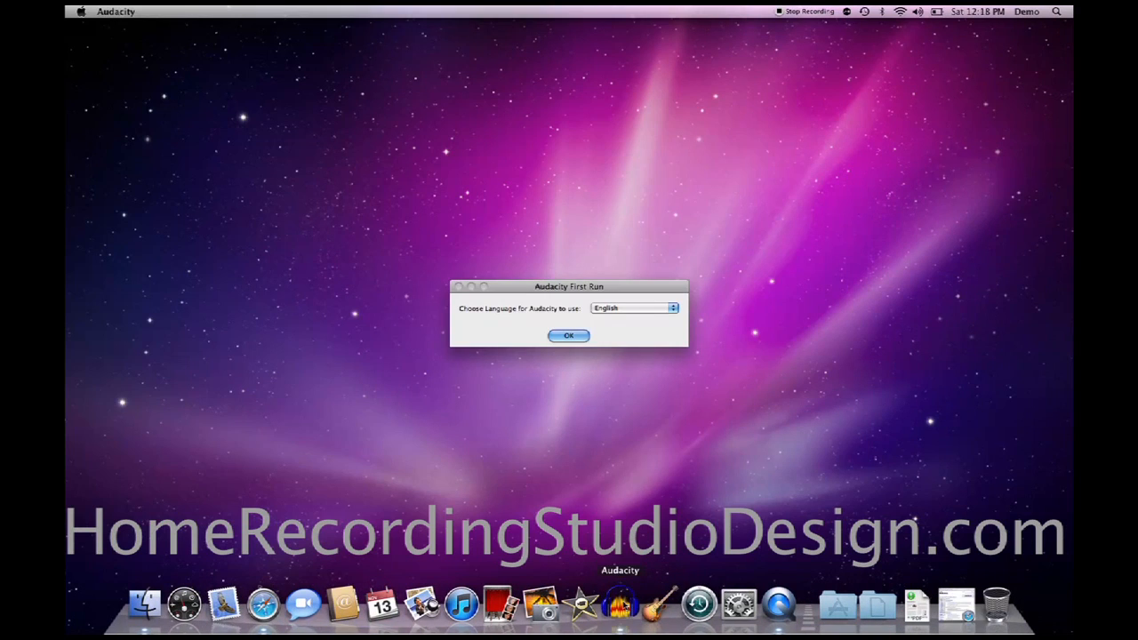
mouse_move(605, 340)
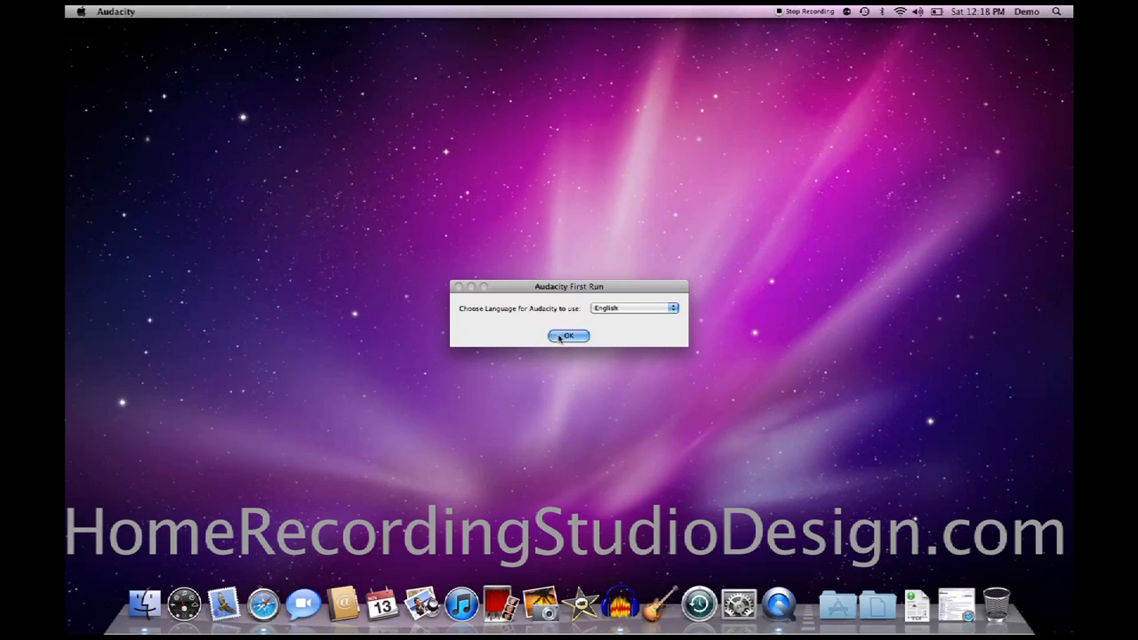
click(569, 336)
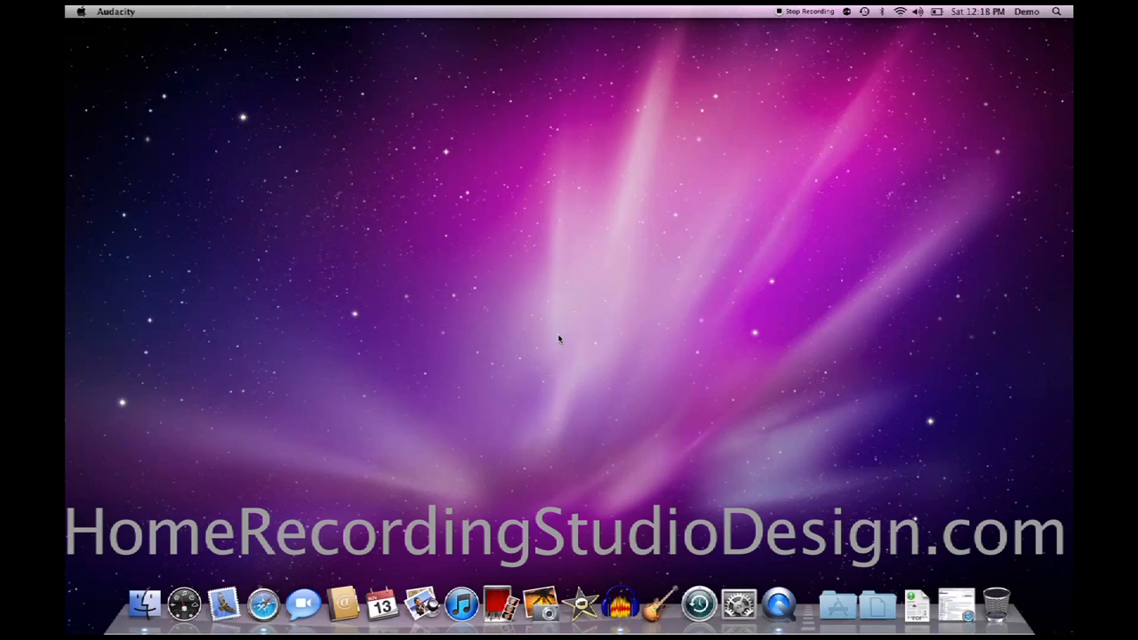
- Widen the Audacity window and record about three and a half seconds of mono audio
click(620, 606)
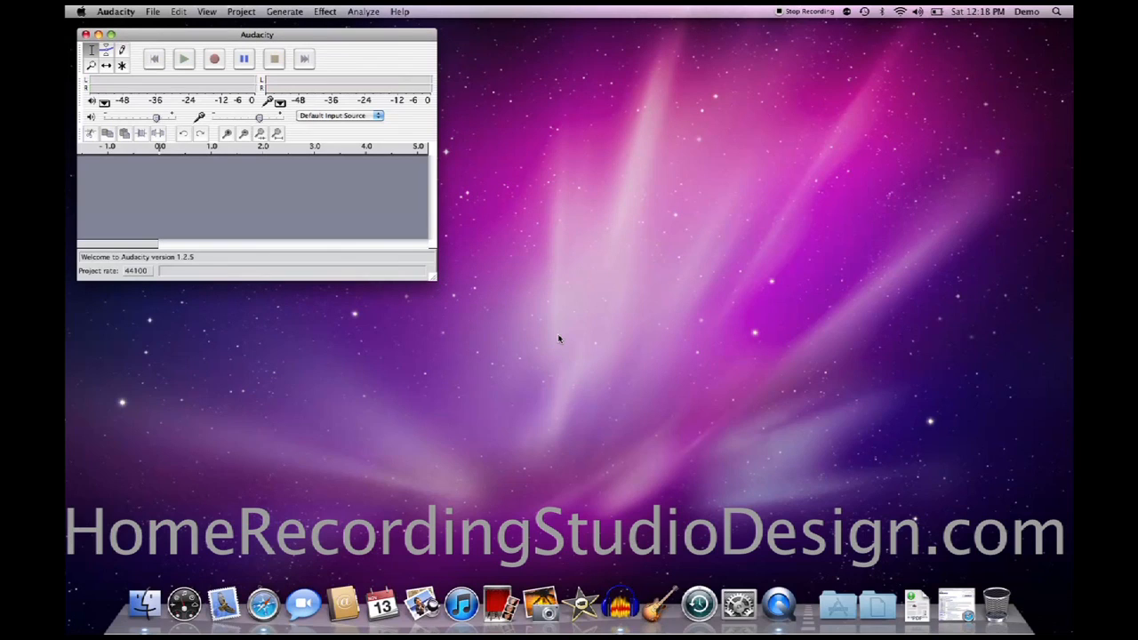
mouse_move(361, 249)
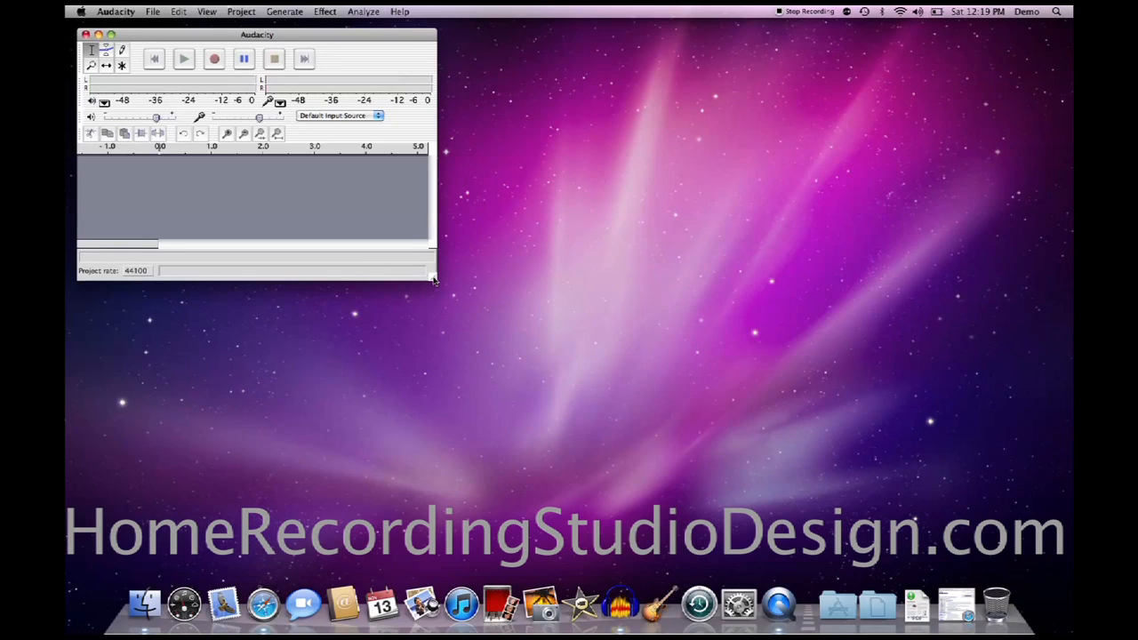
drag(434, 280, 646, 283)
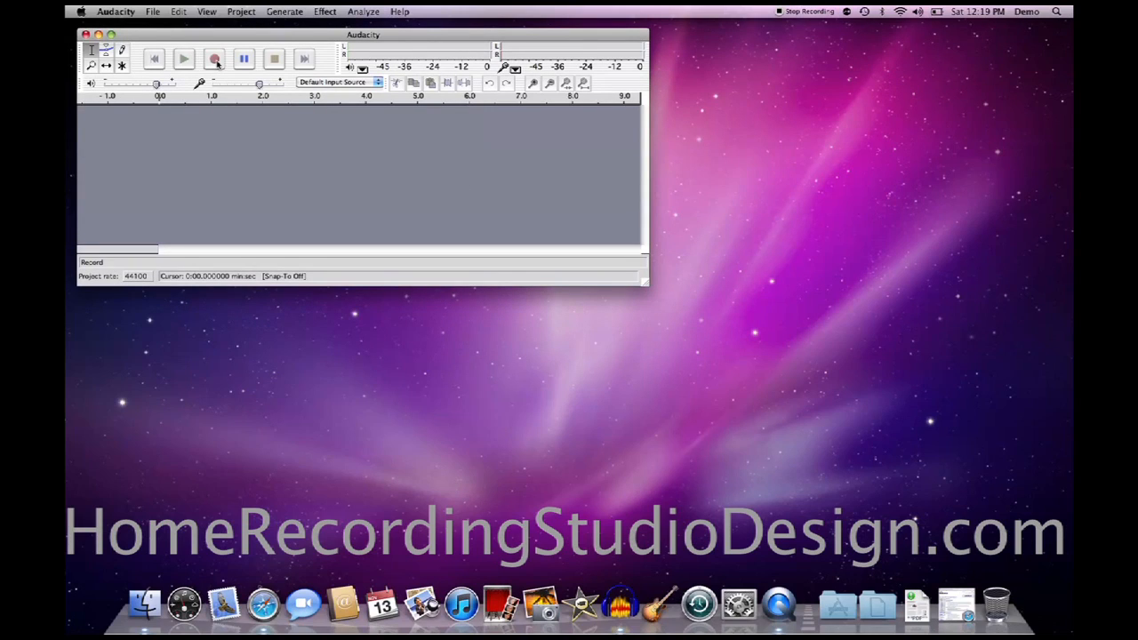
click(214, 58)
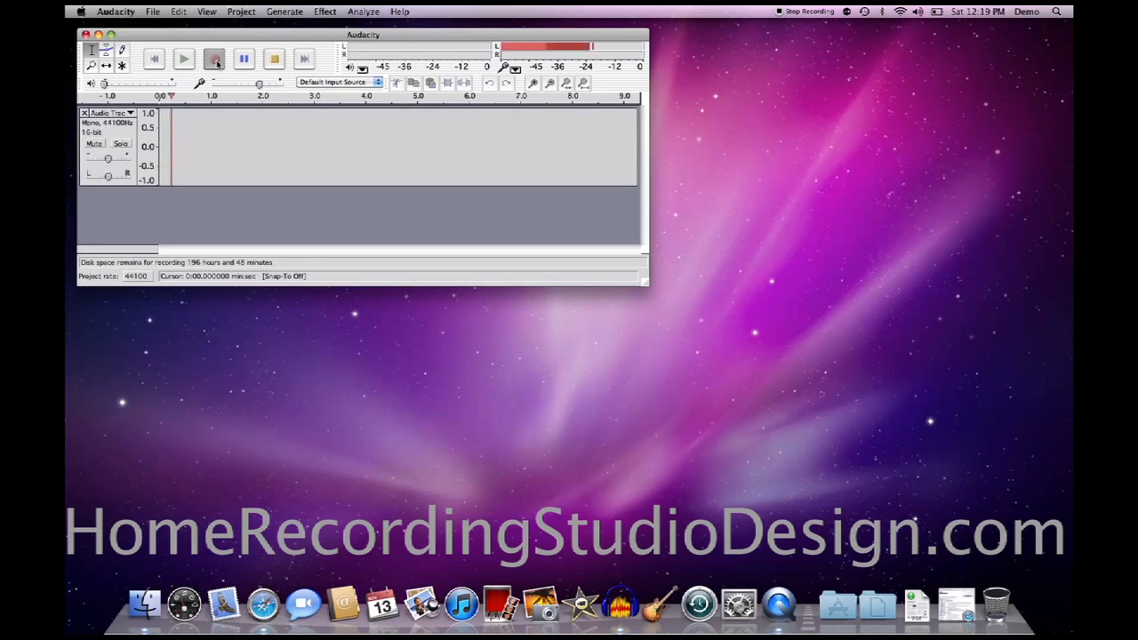
click(214, 59)
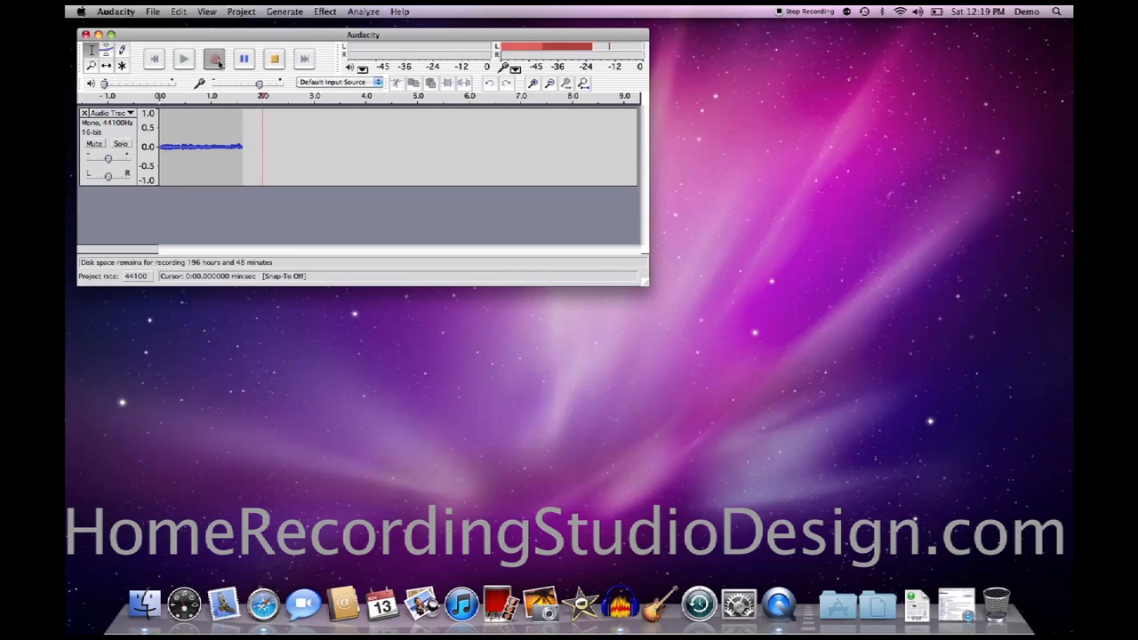
click(274, 59)
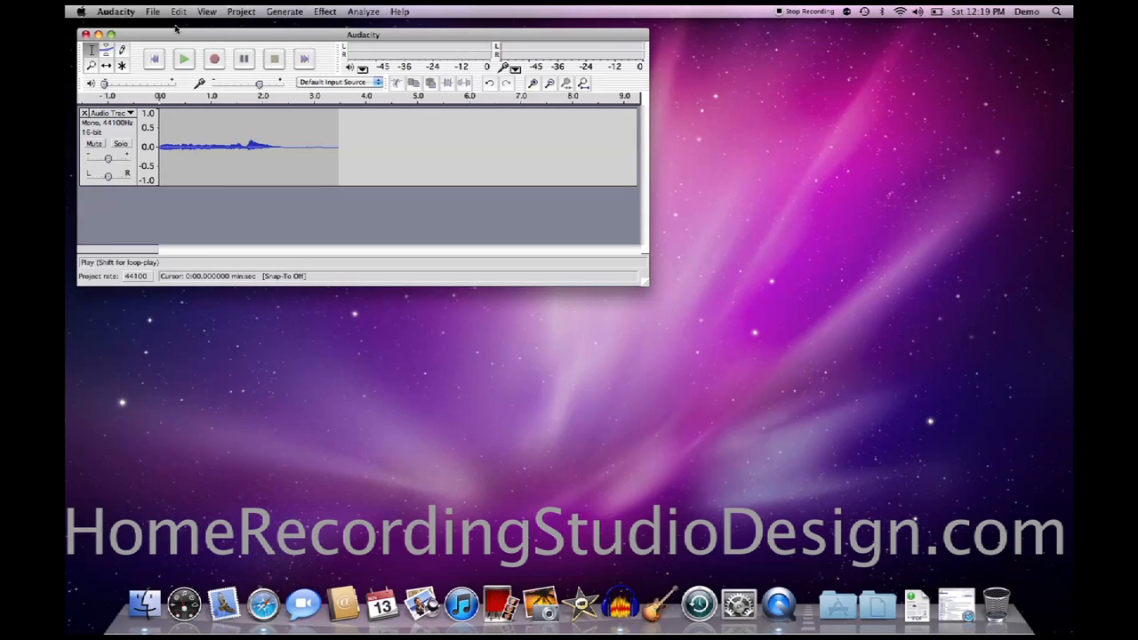
- Try exporting the recording as test.mp3 to the Desktop, then go back to Safari
click(152, 12)
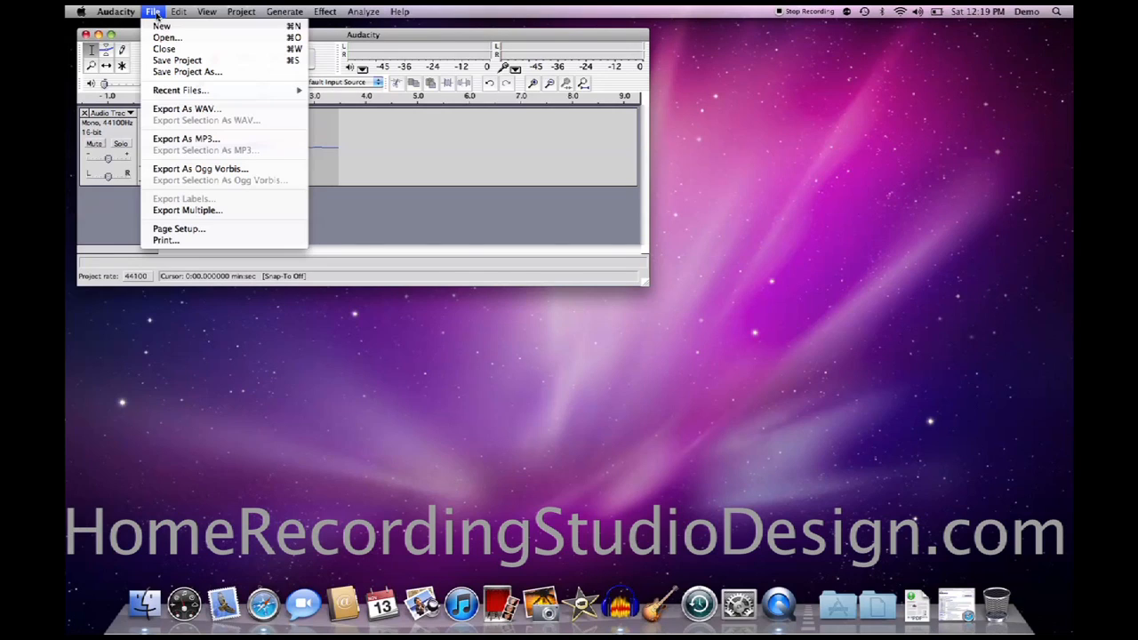
mouse_move(186, 138)
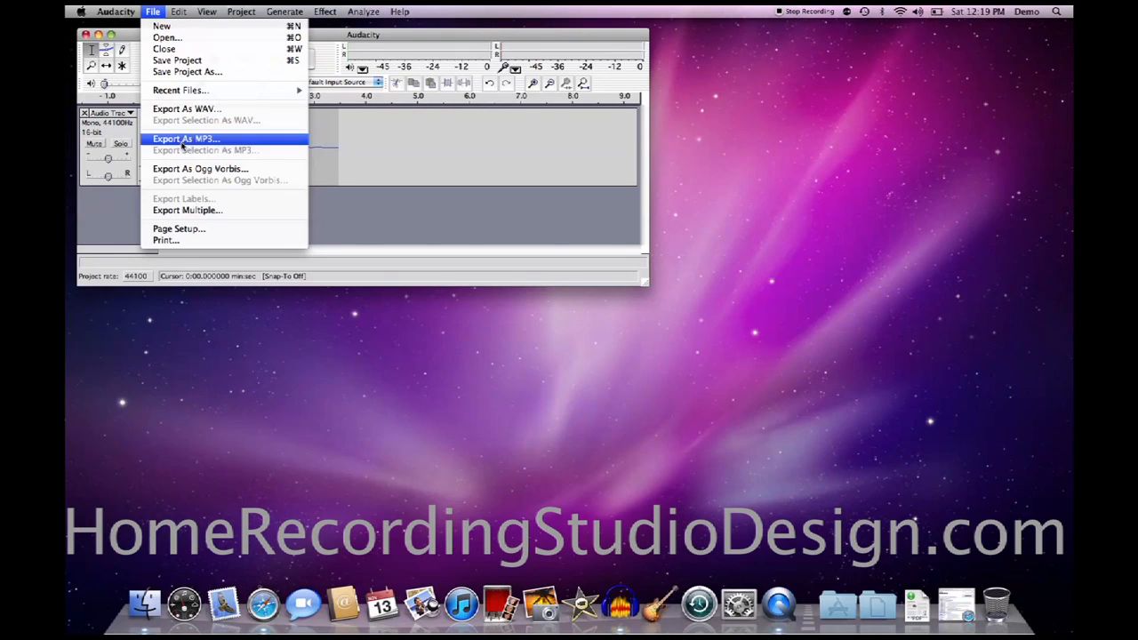
click(186, 139)
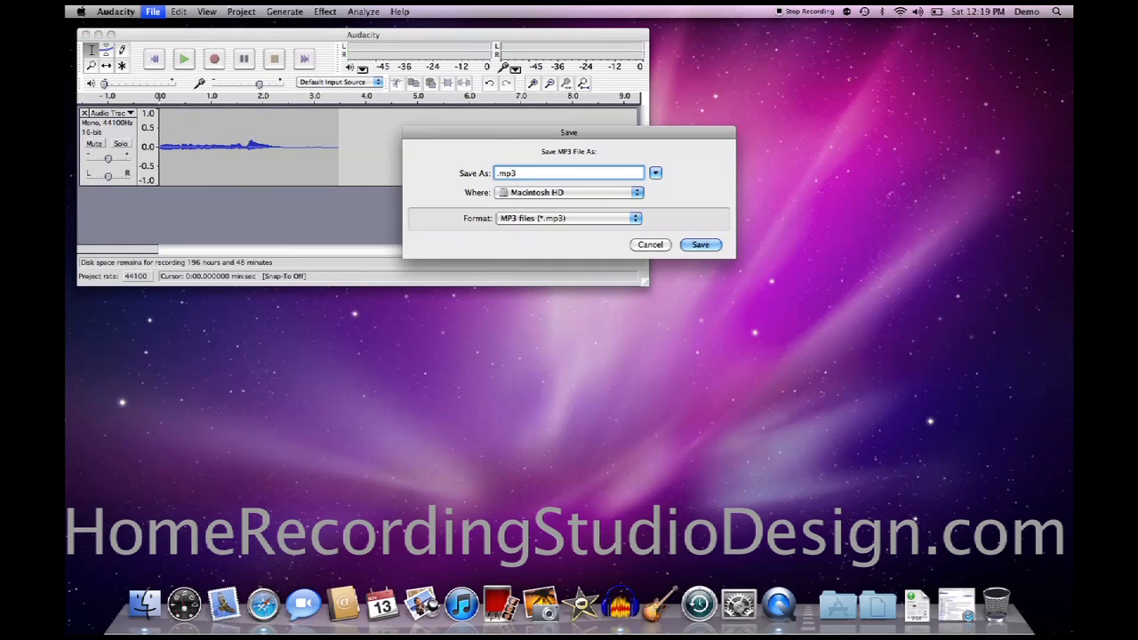
text(test)
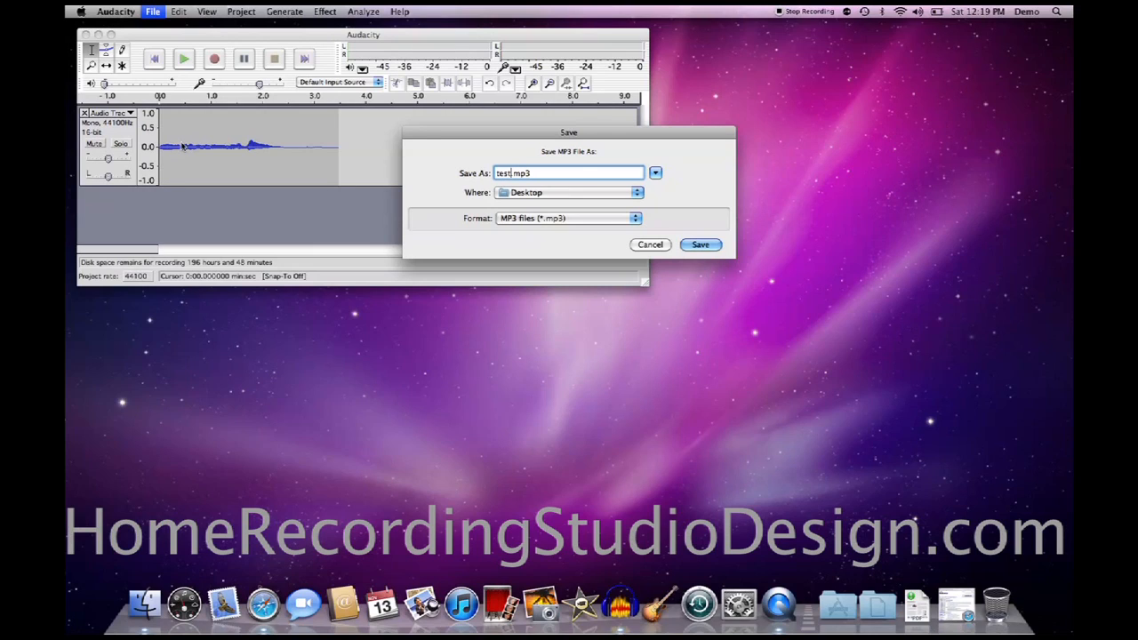
click(699, 244)
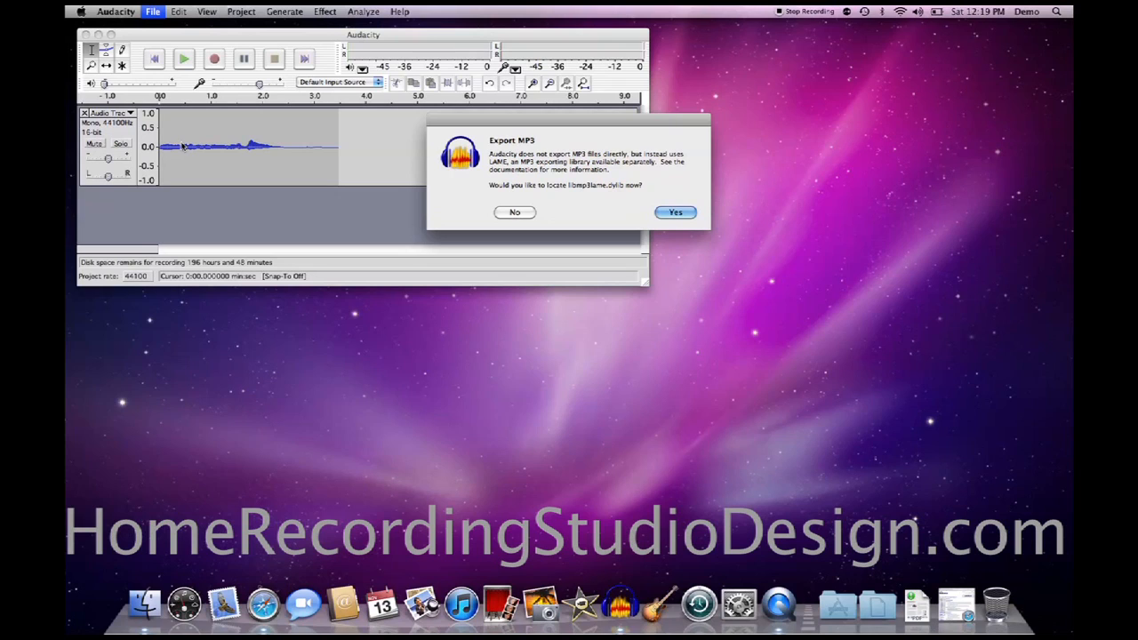
mouse_move(320, 266)
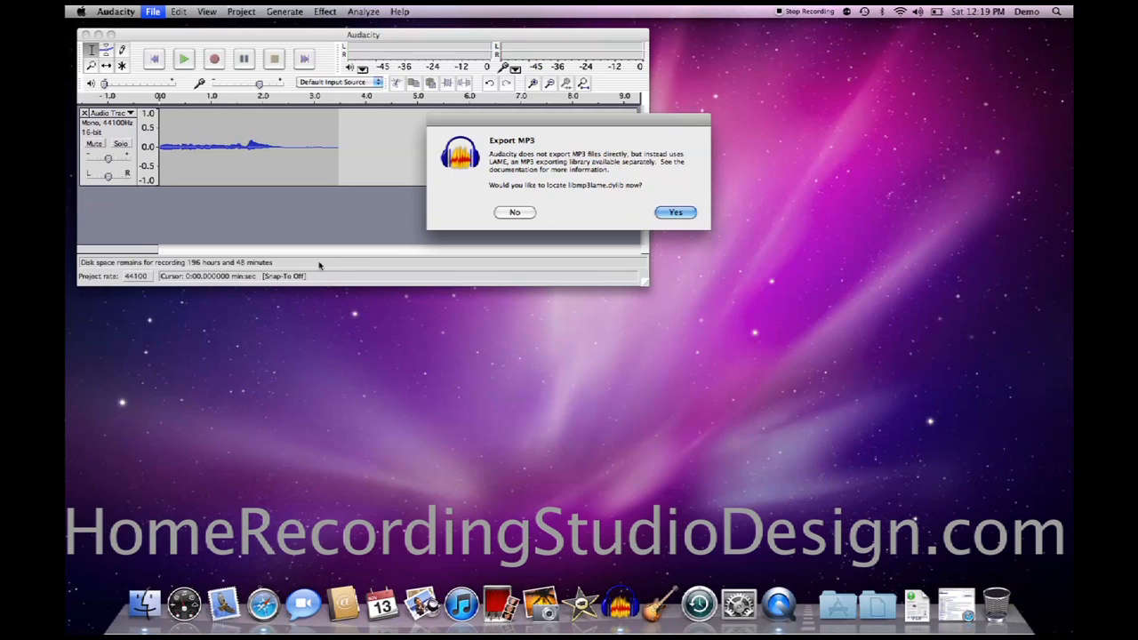
click(267, 605)
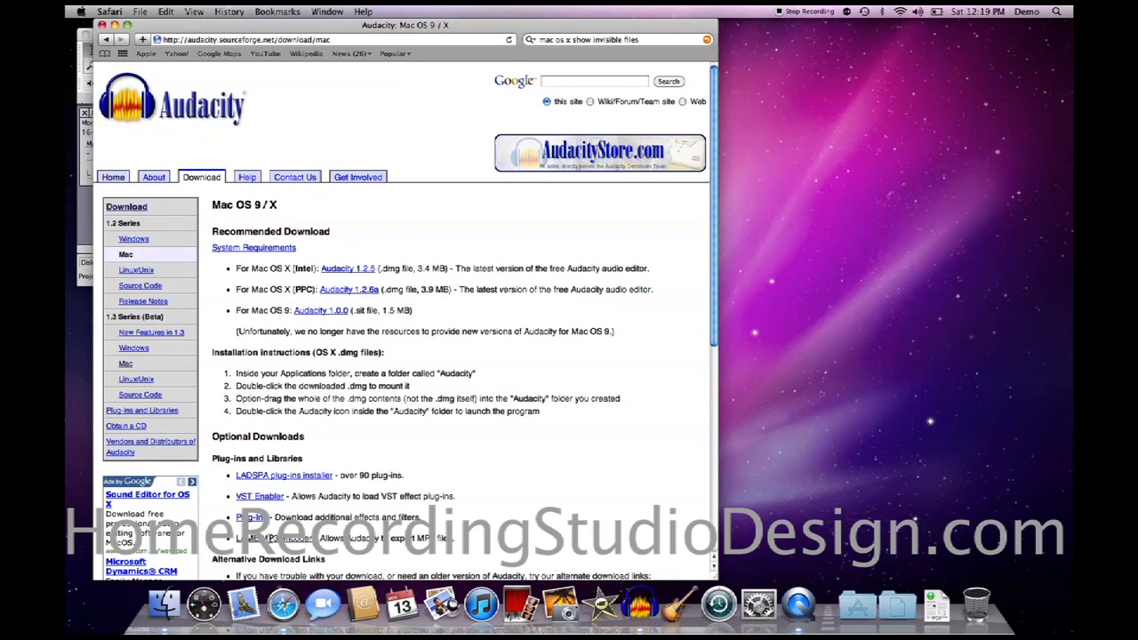
- Download the Lame Library v3.98.2 for Audacity package from the LAME binaries site
click(298, 537)
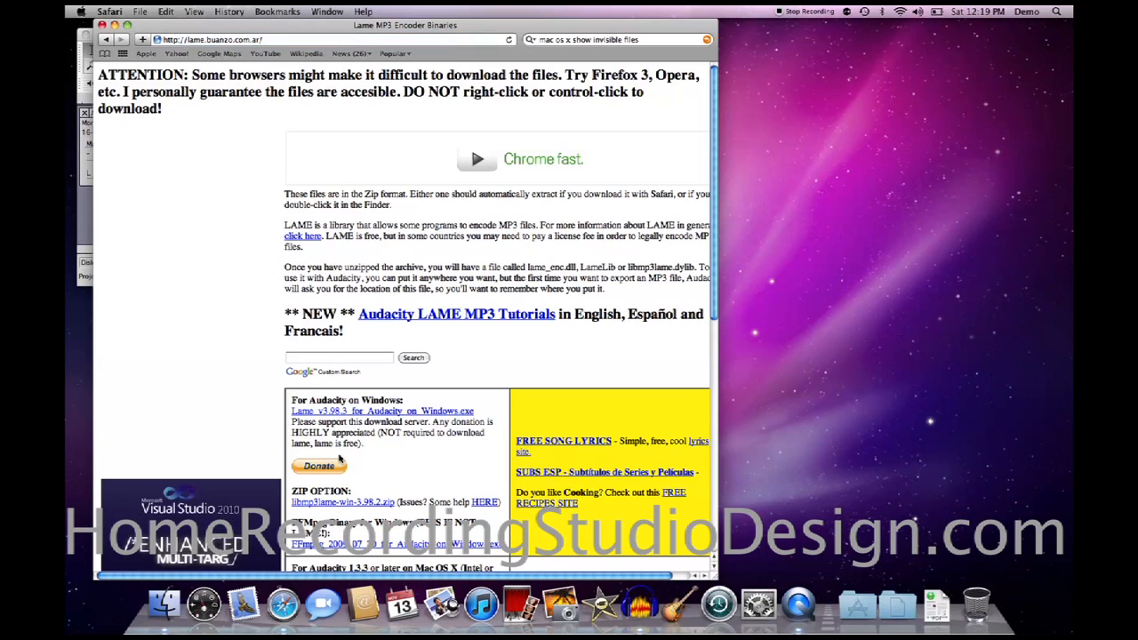
scroll(down, 3)
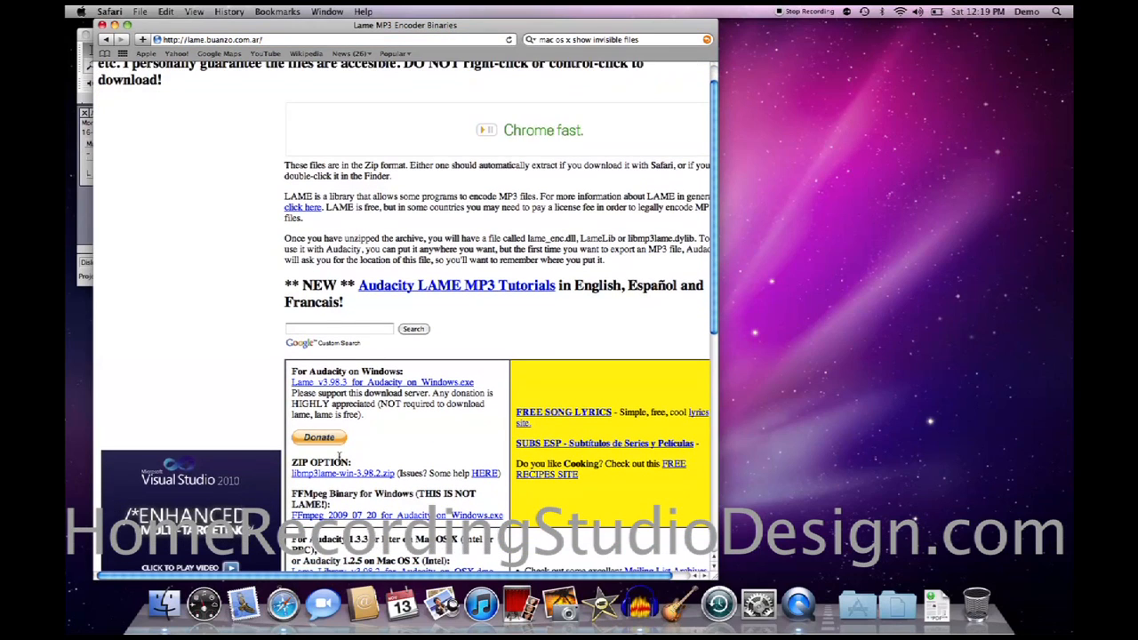
scroll(down, 3)
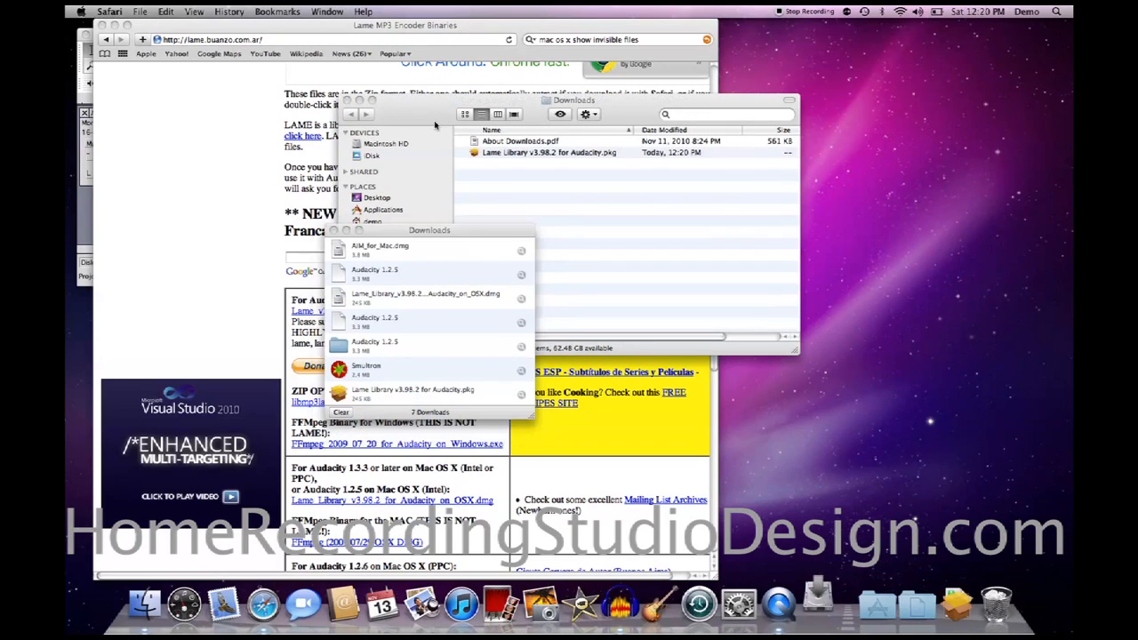
- Install the Lame Library v3.98.2 package onto Macintosh HD with the admin password
double_click(548, 152)
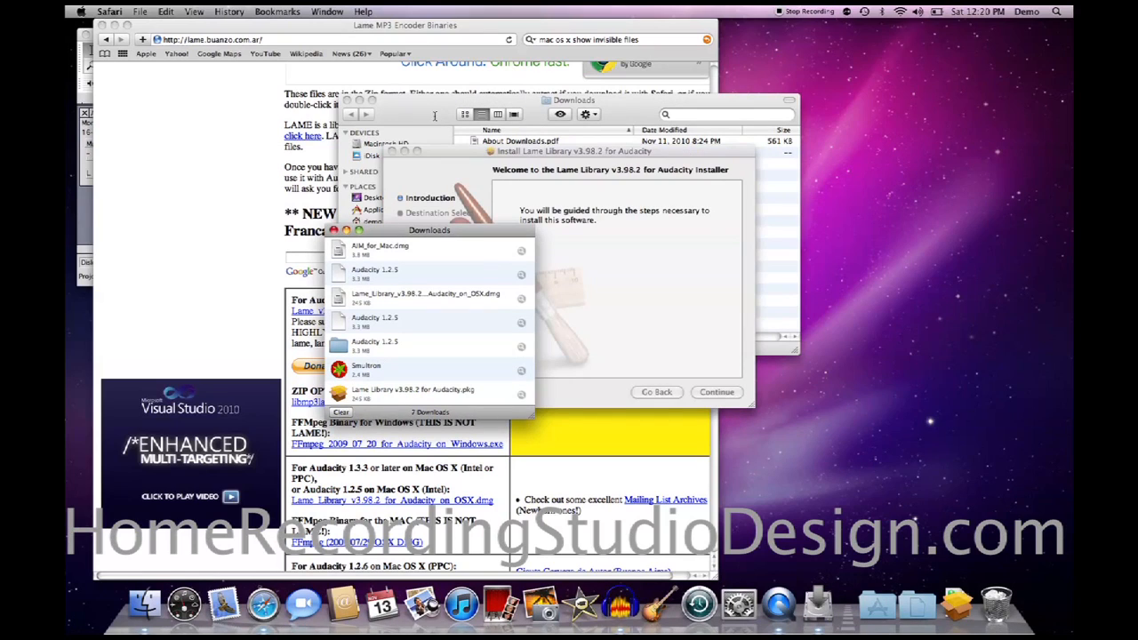
click(715, 392)
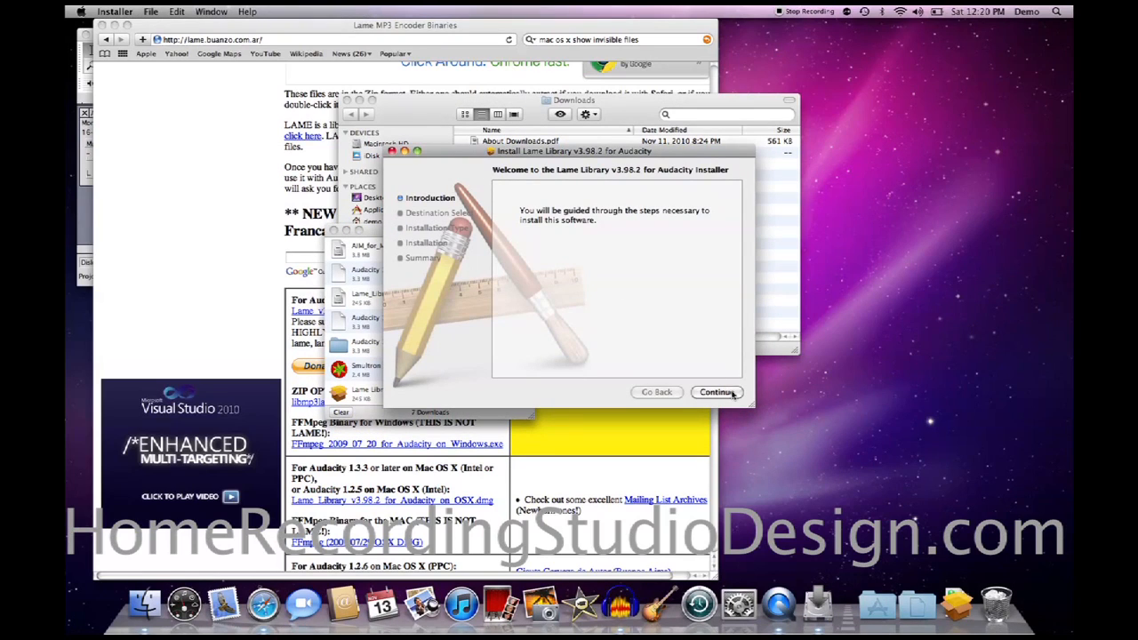
click(717, 392)
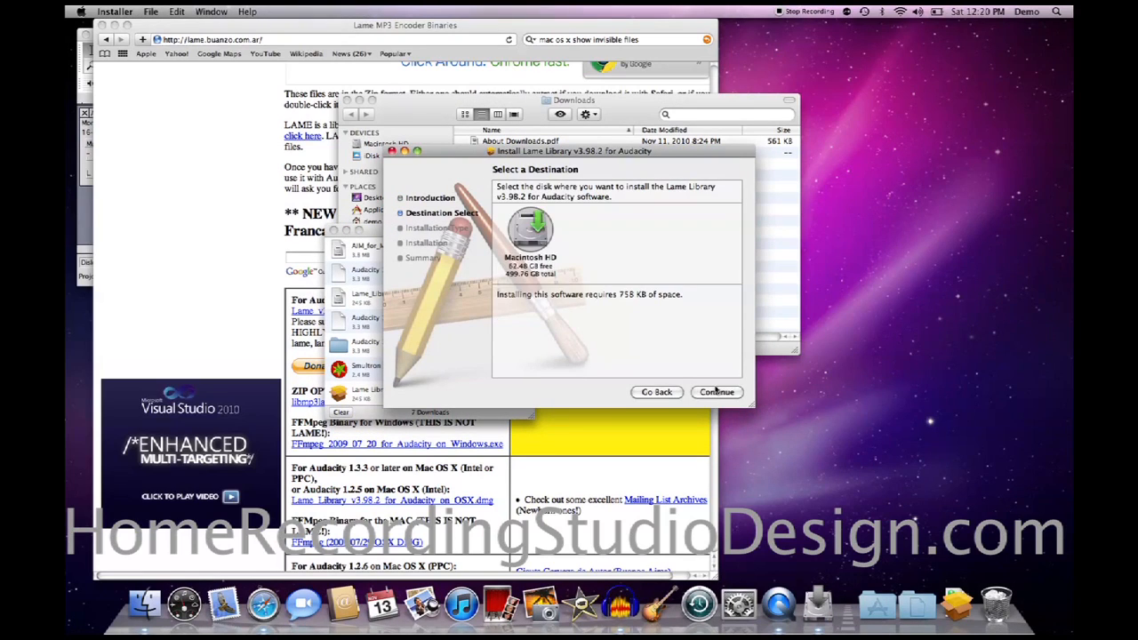
click(717, 392)
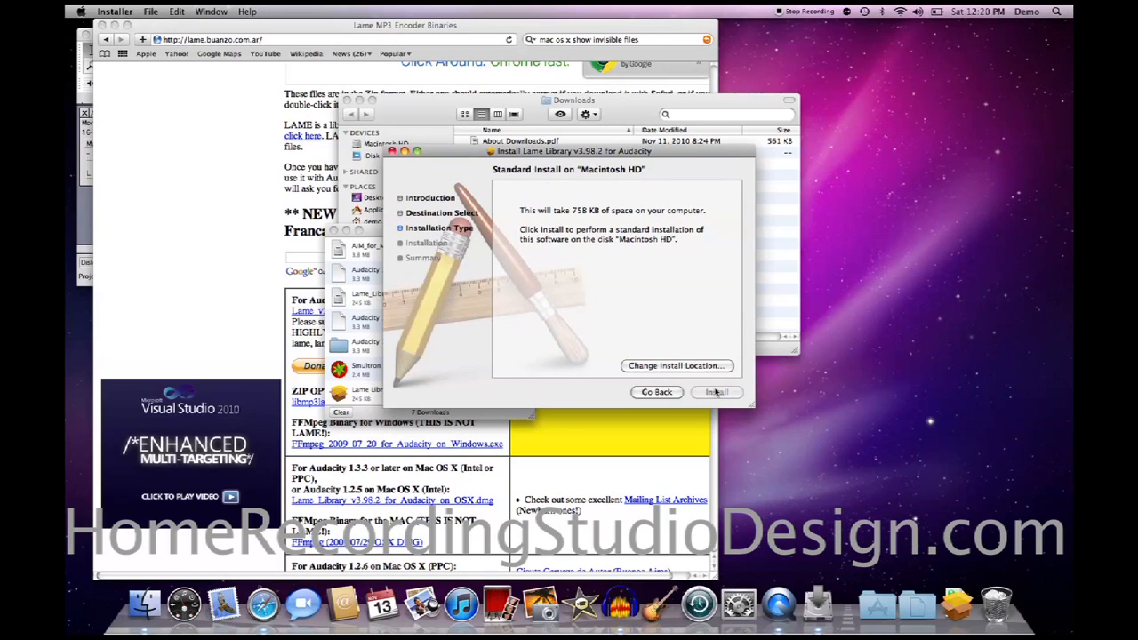
click(717, 392)
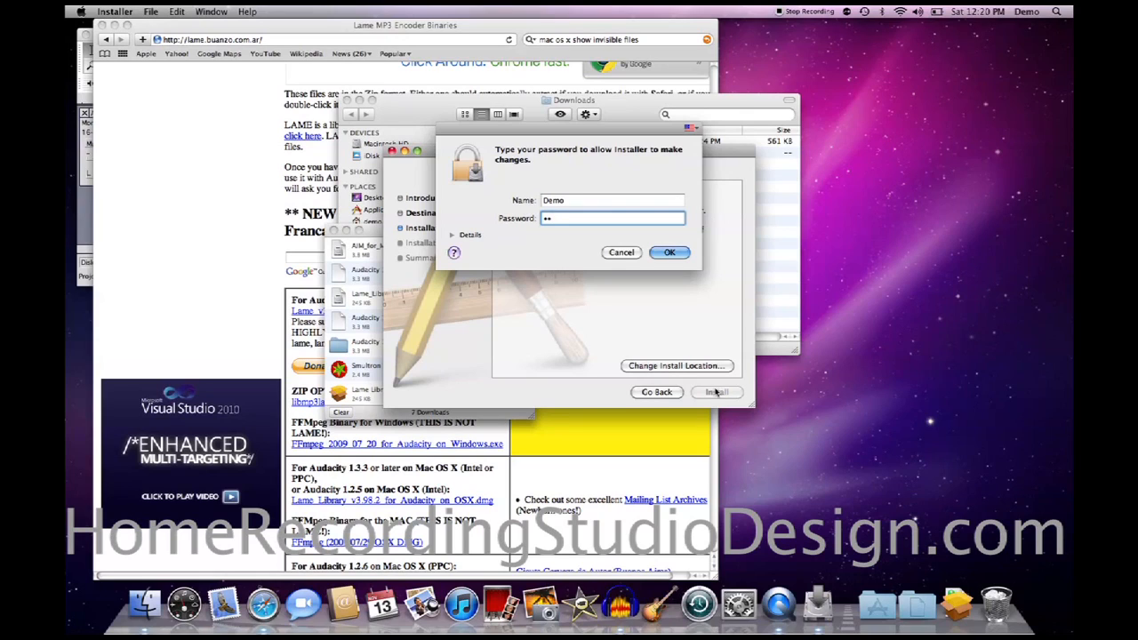
click(670, 252)
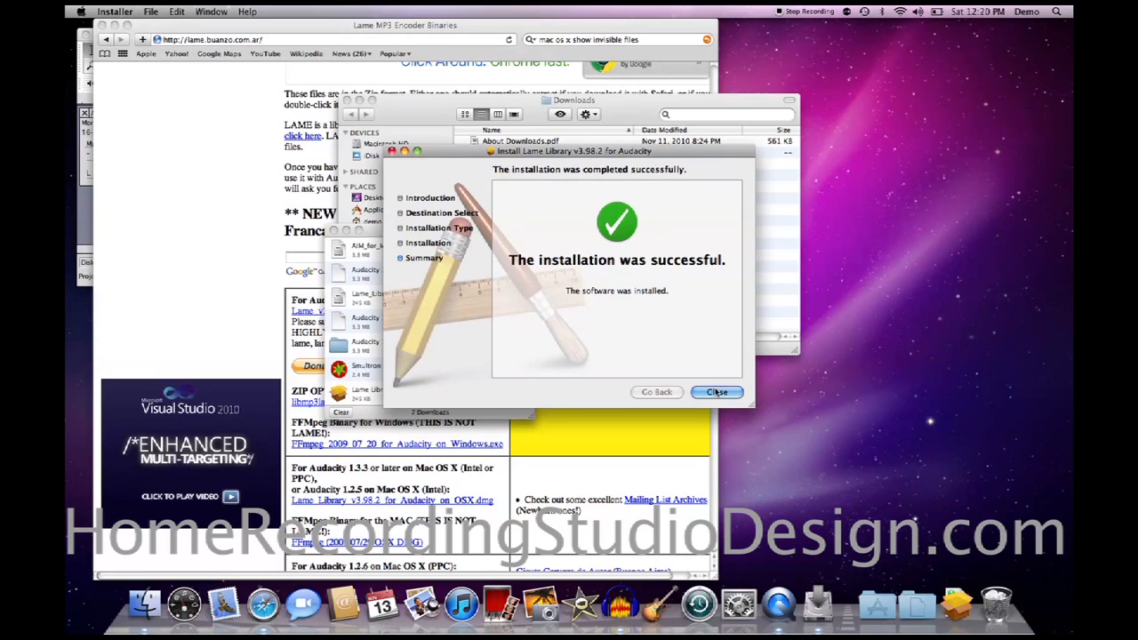
click(716, 392)
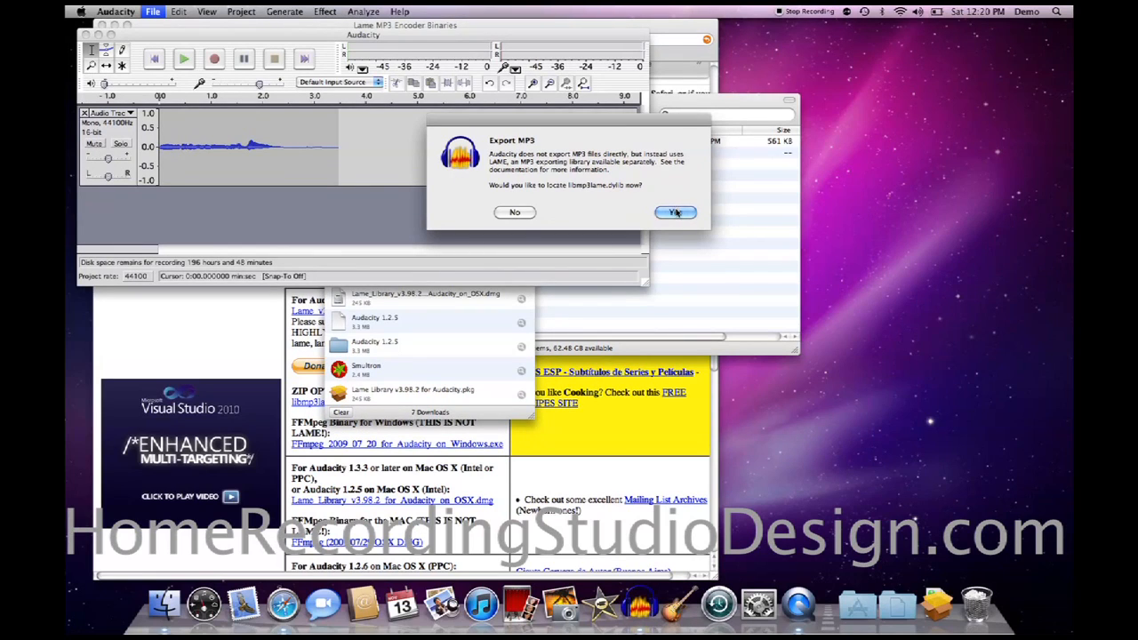
- Point Audacity to libmp3lame.dylib in the audacity folder and accept empty ID3 tags
click(675, 211)
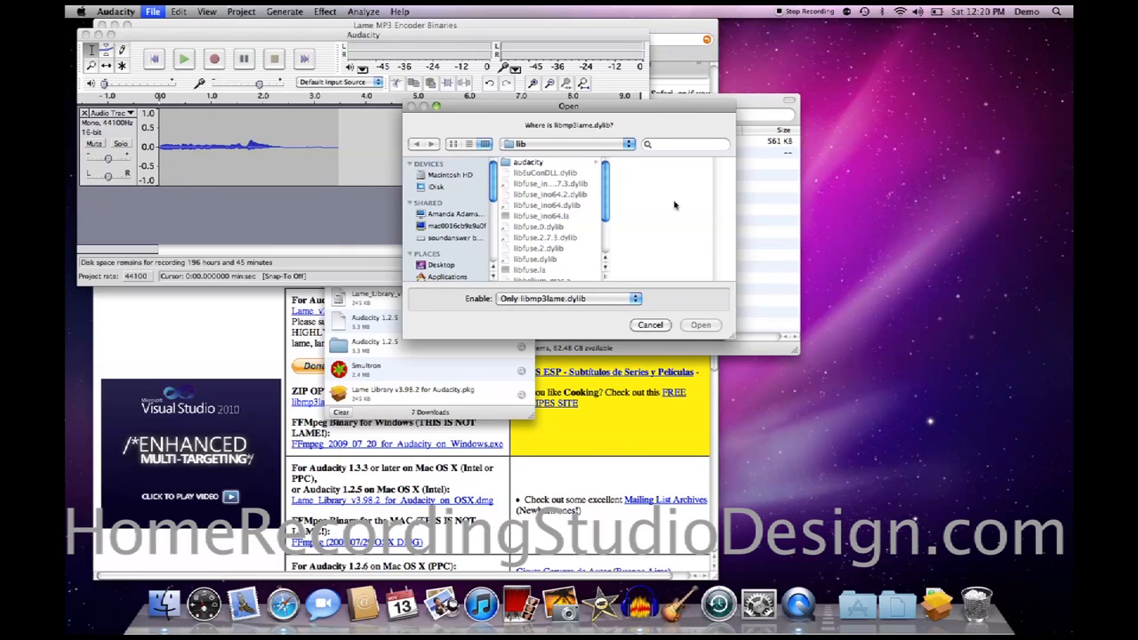
mouse_move(545, 168)
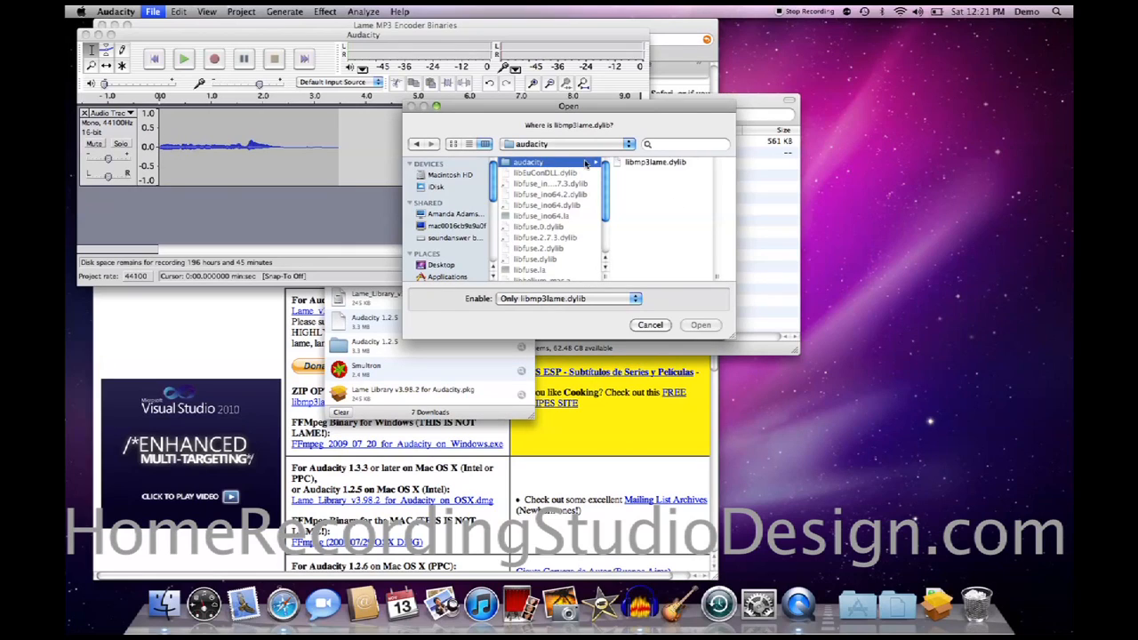
click(657, 162)
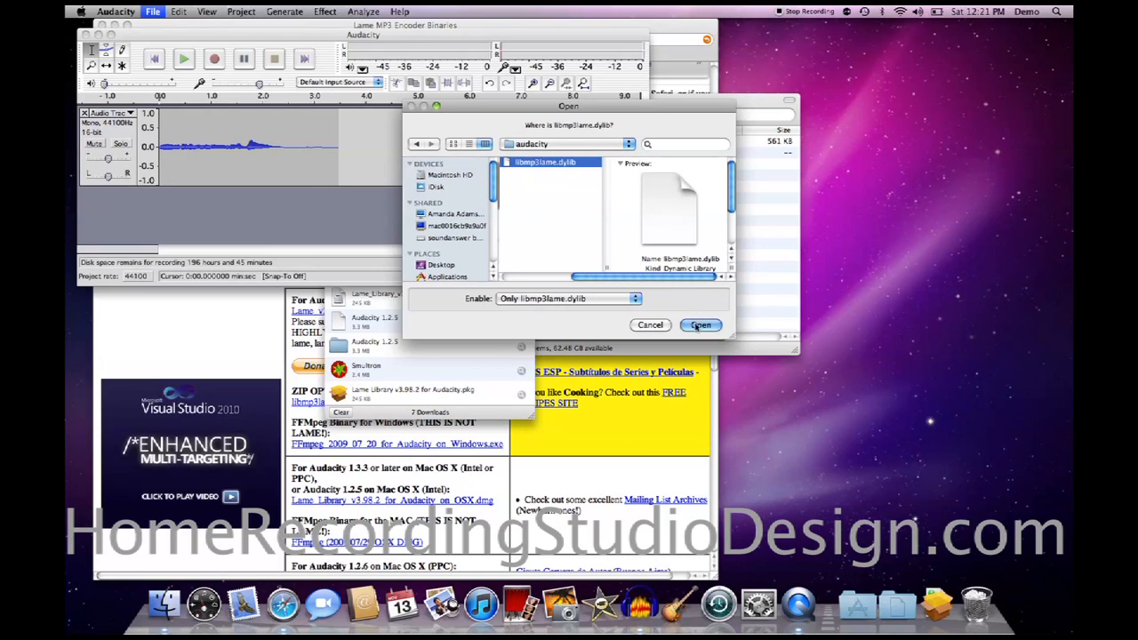
click(701, 325)
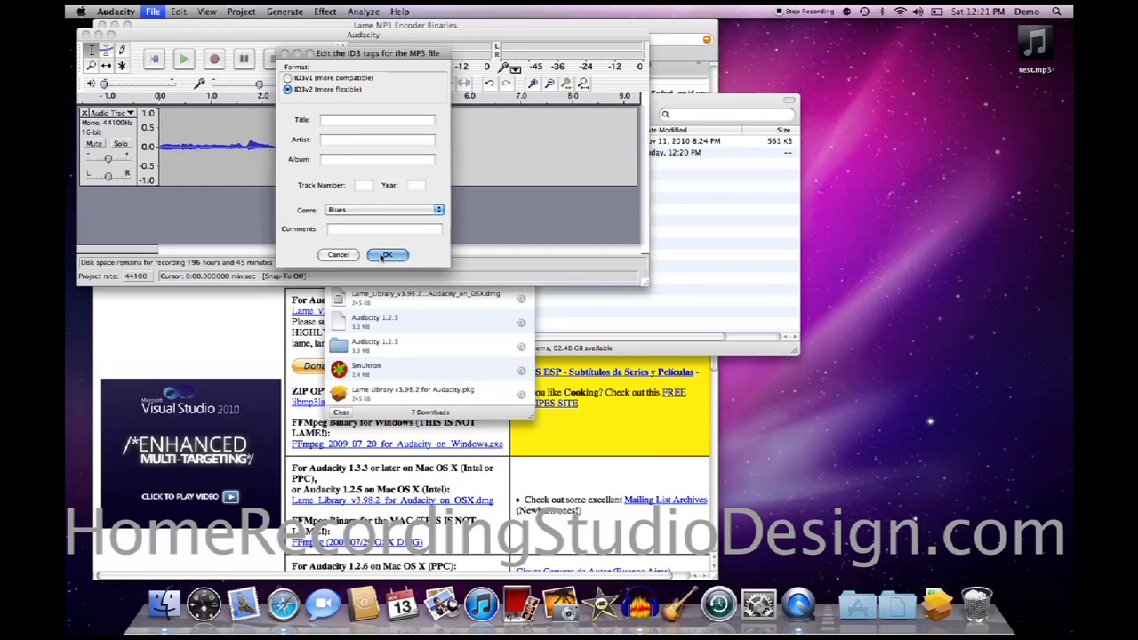
click(387, 255)
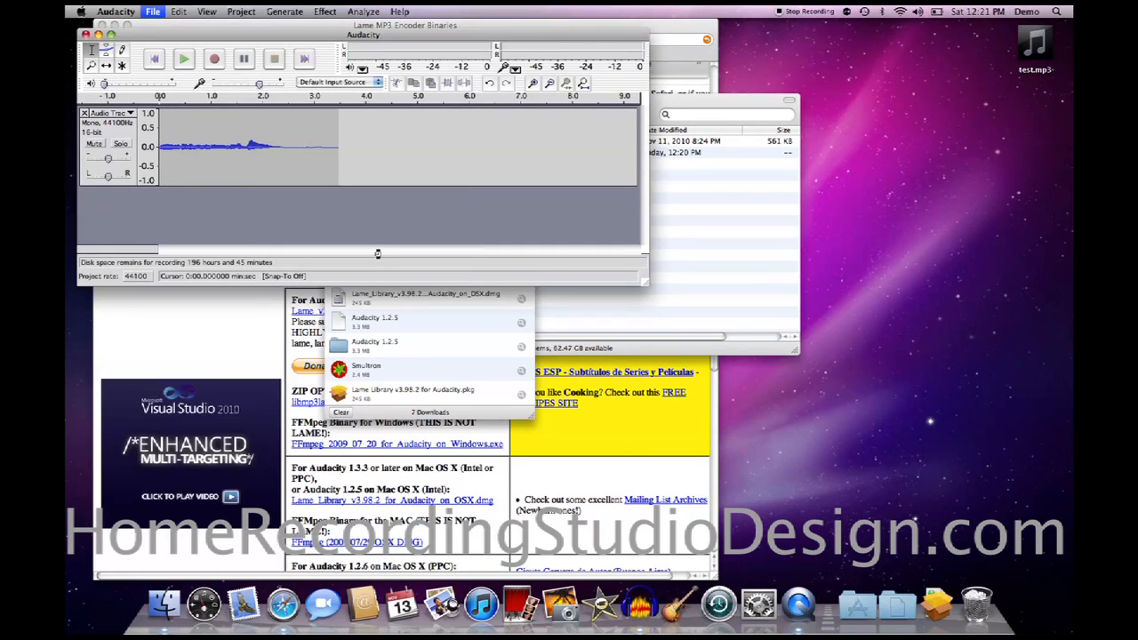